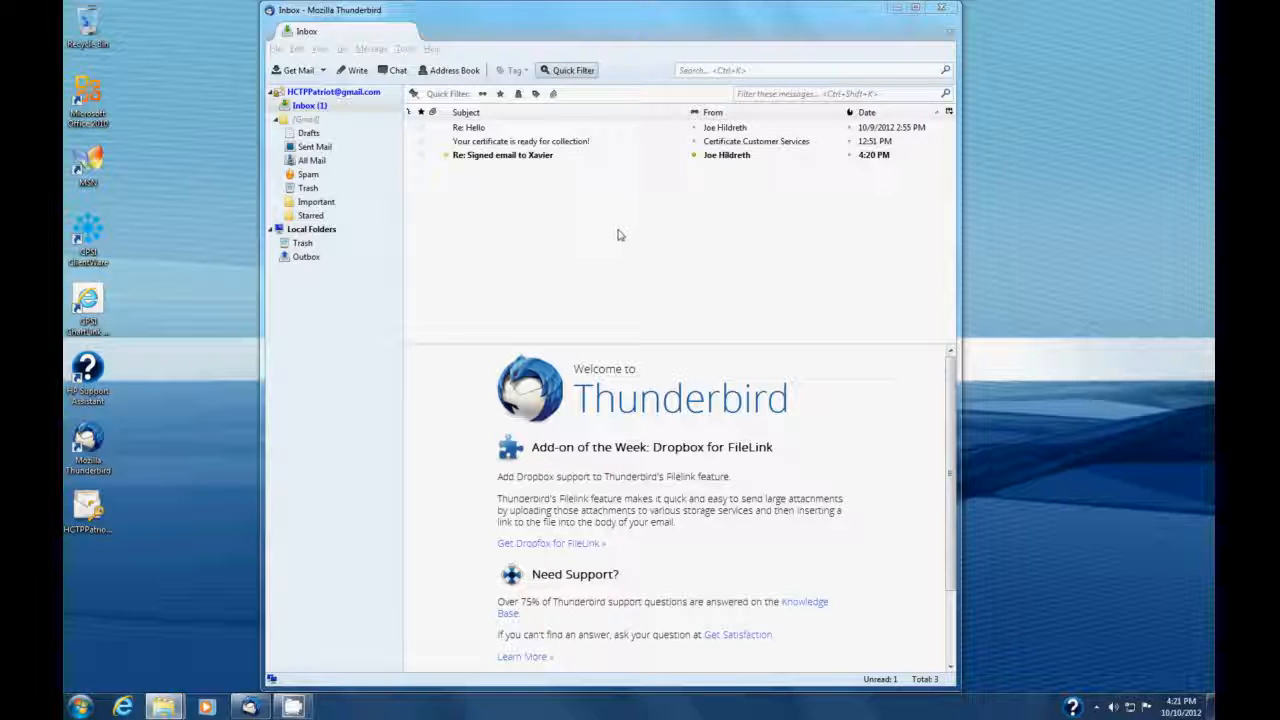
{"action": "mouse_move", "coordinate": [672, 212]}
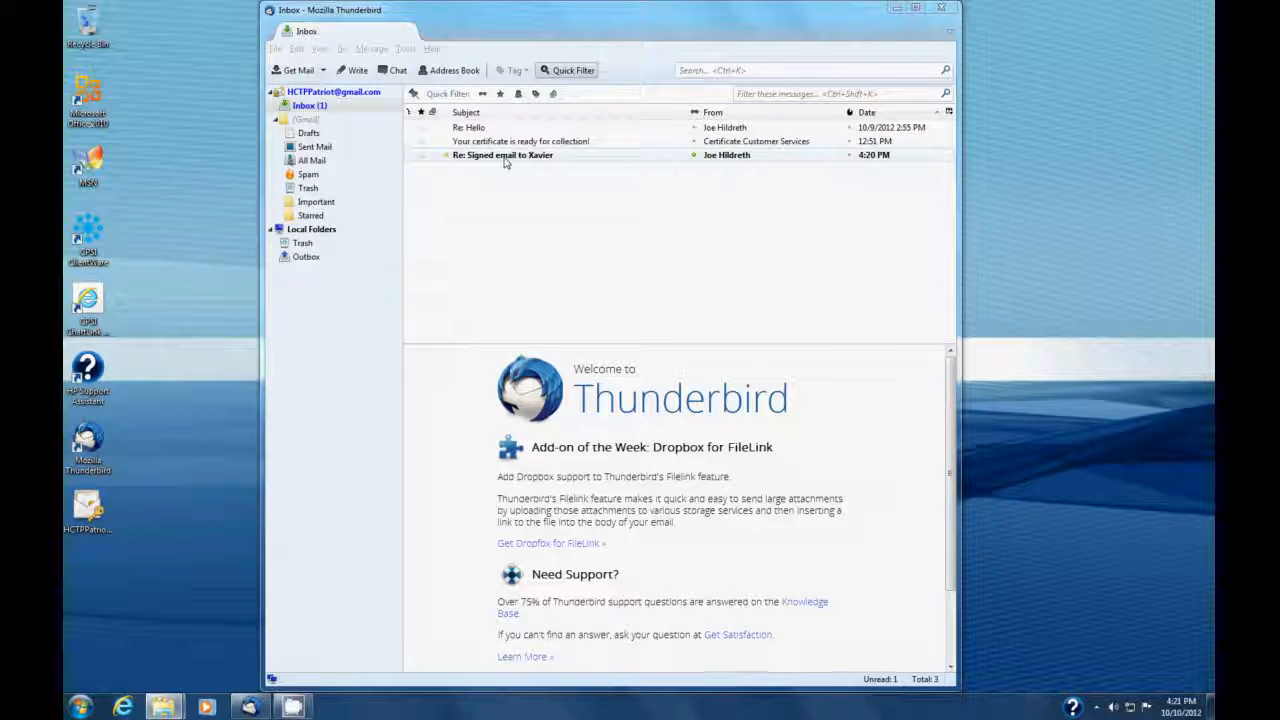
- Select the "Re: Signed email to Xavier" reply so it shows in the preview pane
{"action": "left_click", "coordinate": [504, 156]}
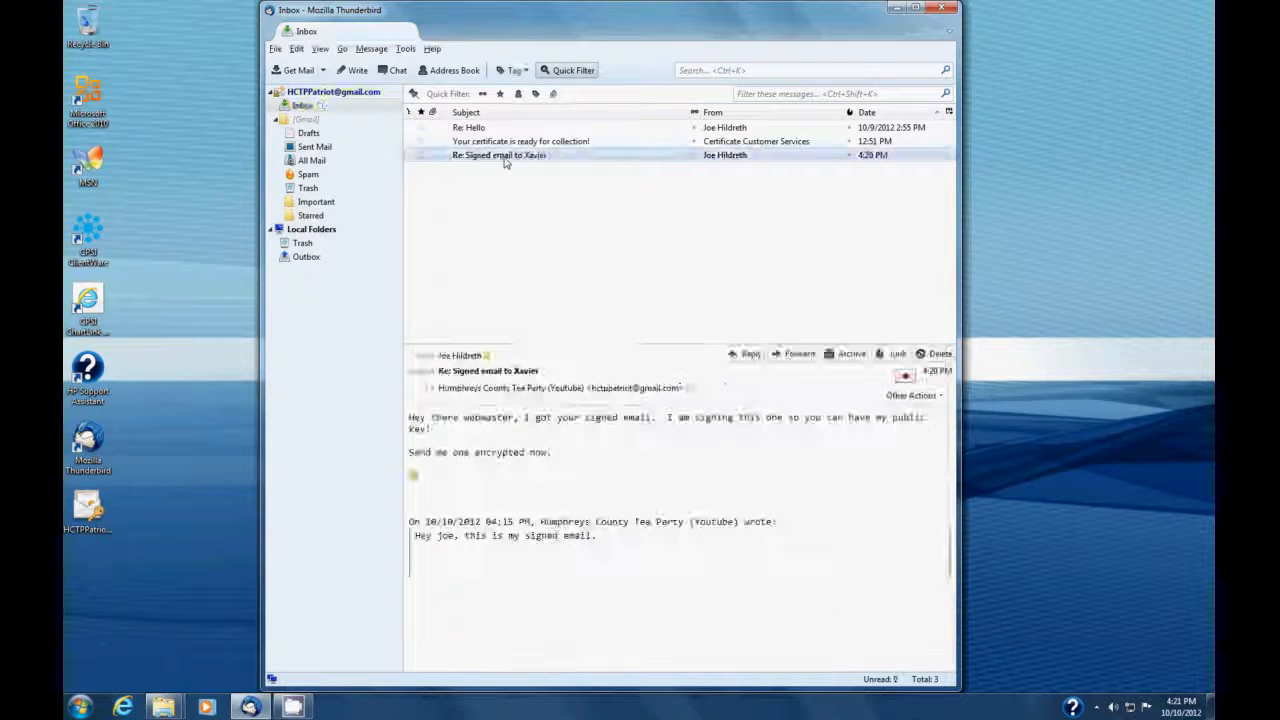
- Open the "Re: Signed email to Xavier" reply in its own tab
{"action": "double_click", "coordinate": [500, 156]}
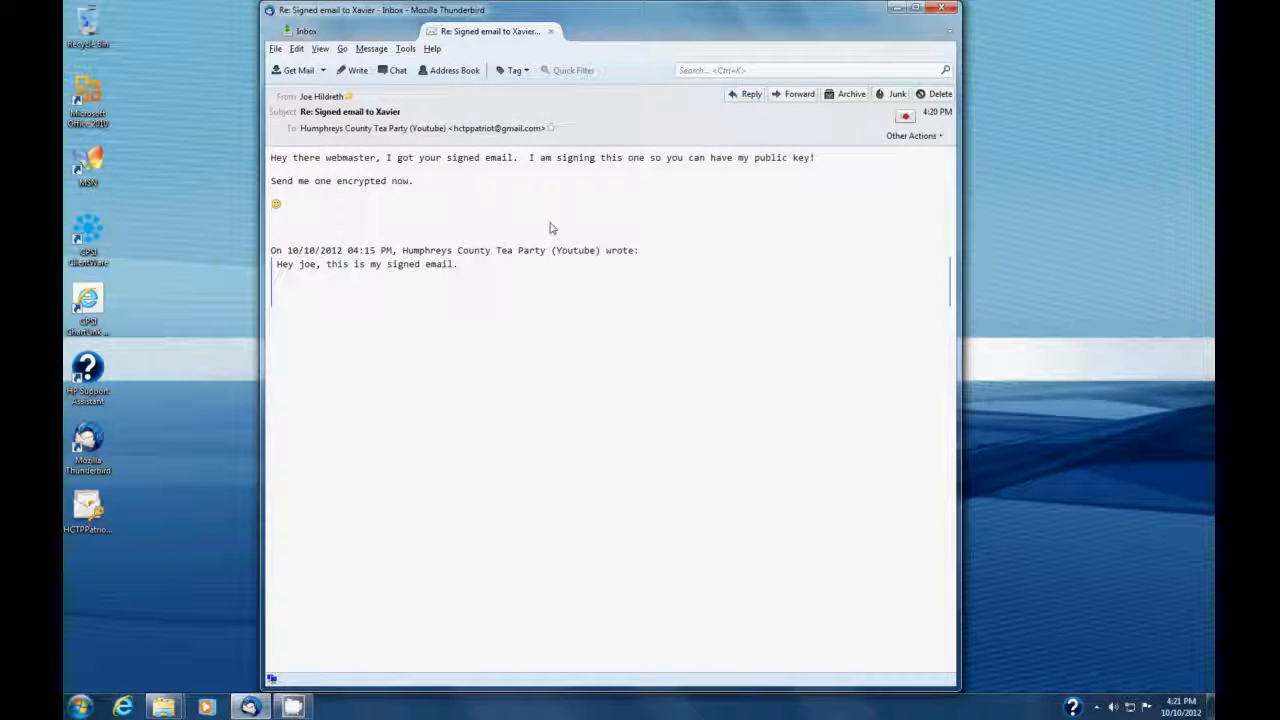
{"action": "mouse_move", "coordinate": [494, 180]}
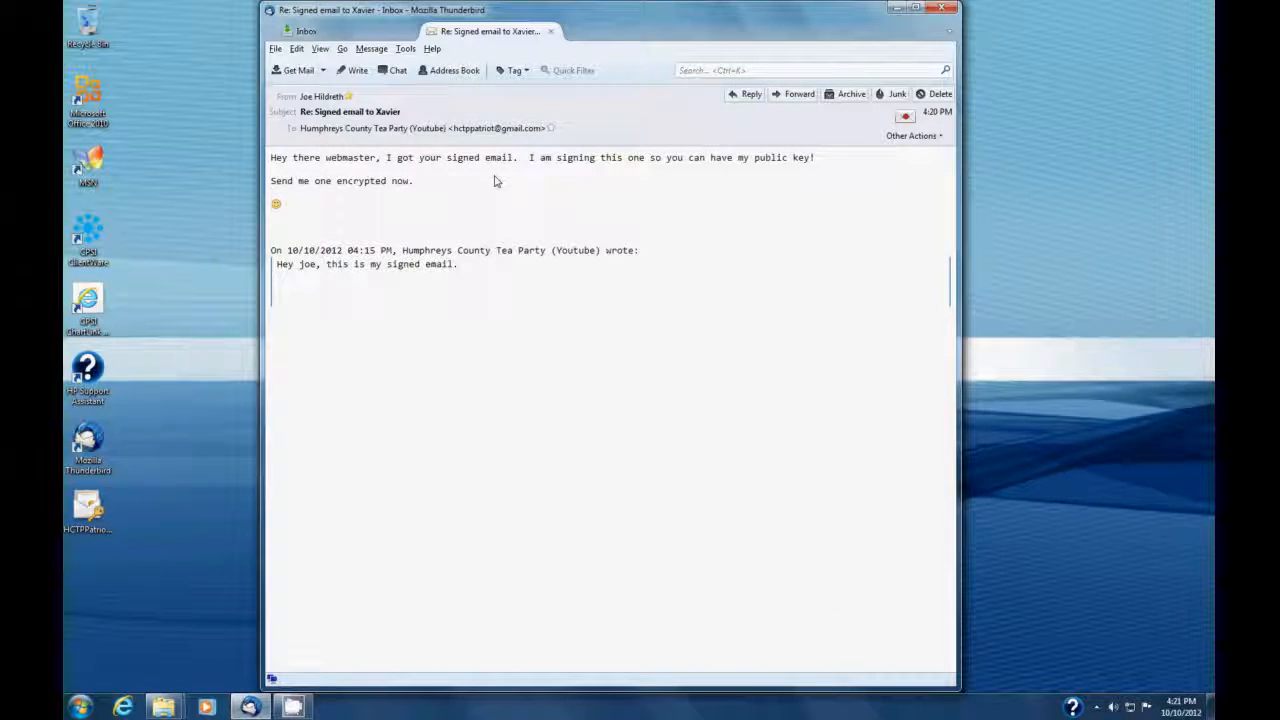
{"action": "mouse_move", "coordinate": [736, 186]}
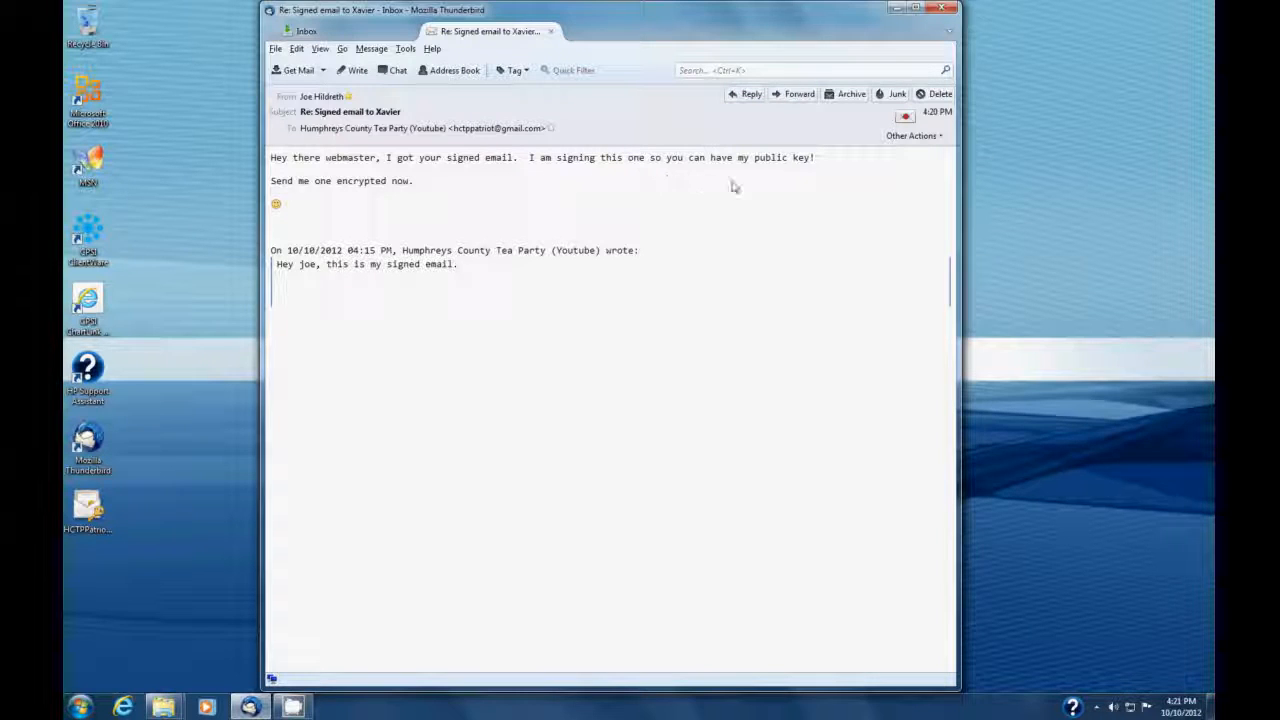
{"action": "mouse_move", "coordinate": [360, 204]}
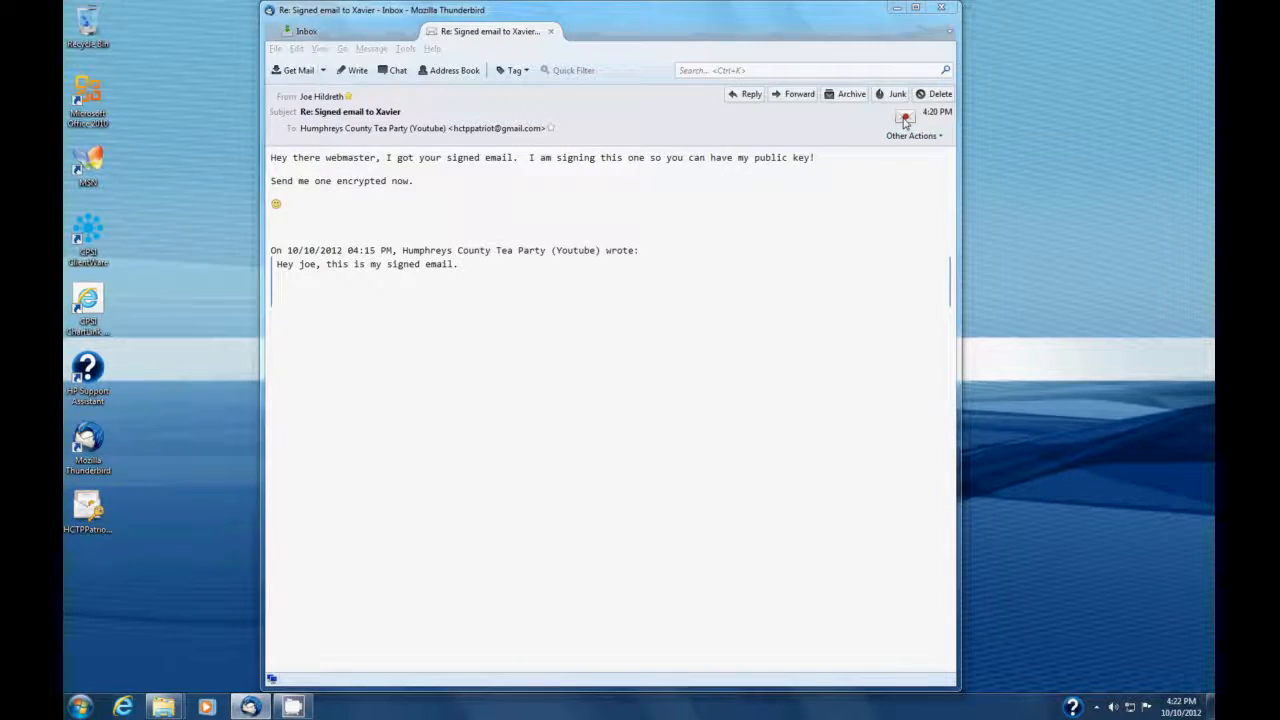
{"action": "left_click", "coordinate": [904, 116]}
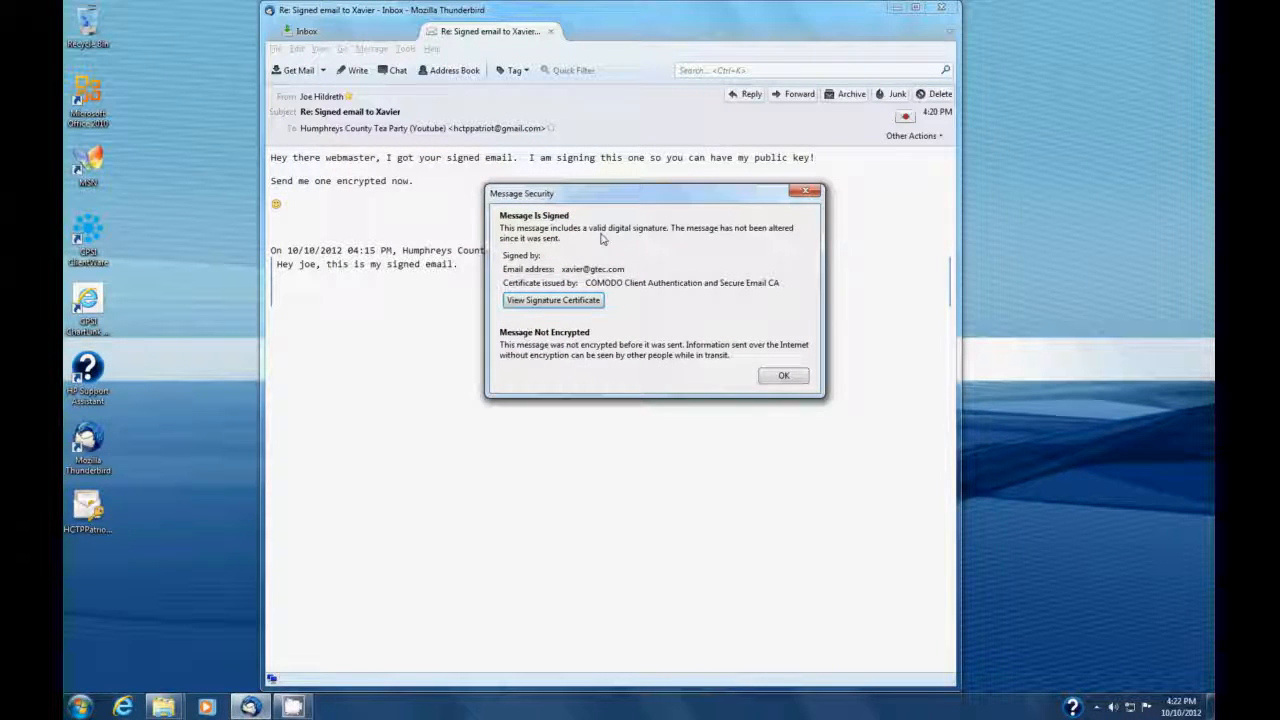
{"action": "mouse_move", "coordinate": [660, 240]}
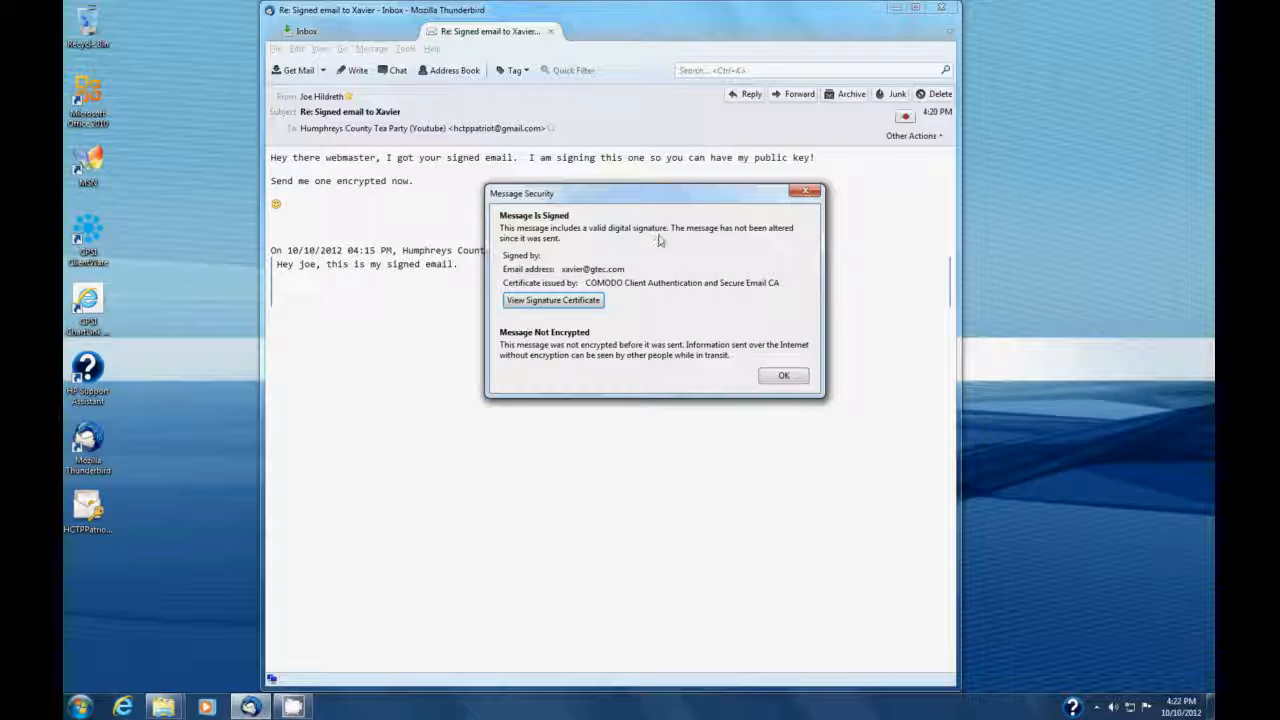
{"action": "mouse_move", "coordinate": [628, 248]}
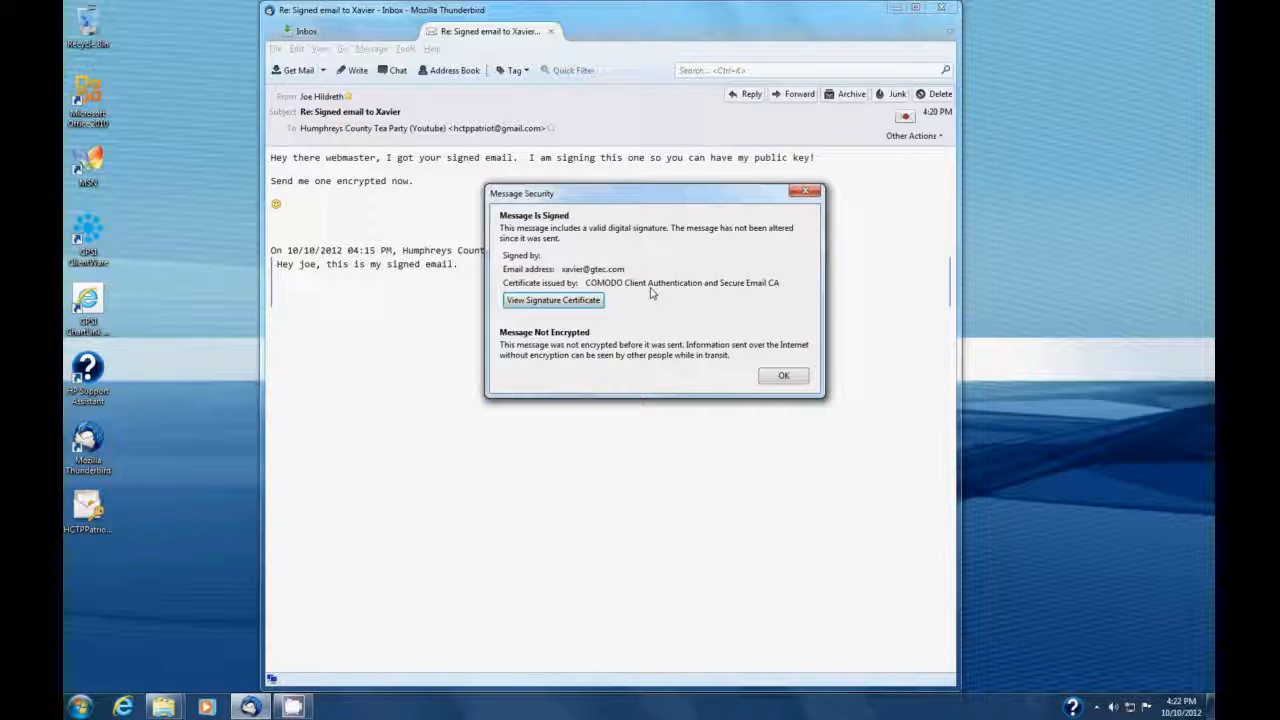
{"action": "left_click", "coordinate": [552, 300]}
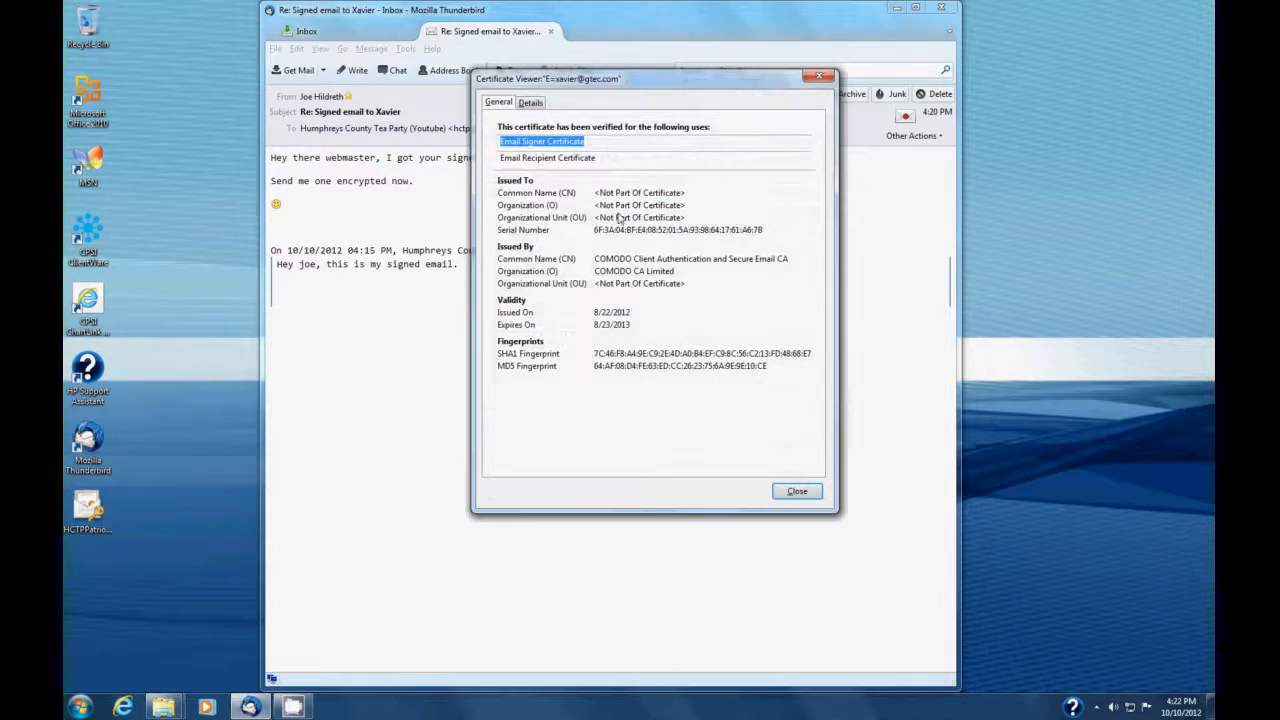
{"action": "left_click", "coordinate": [530, 100]}
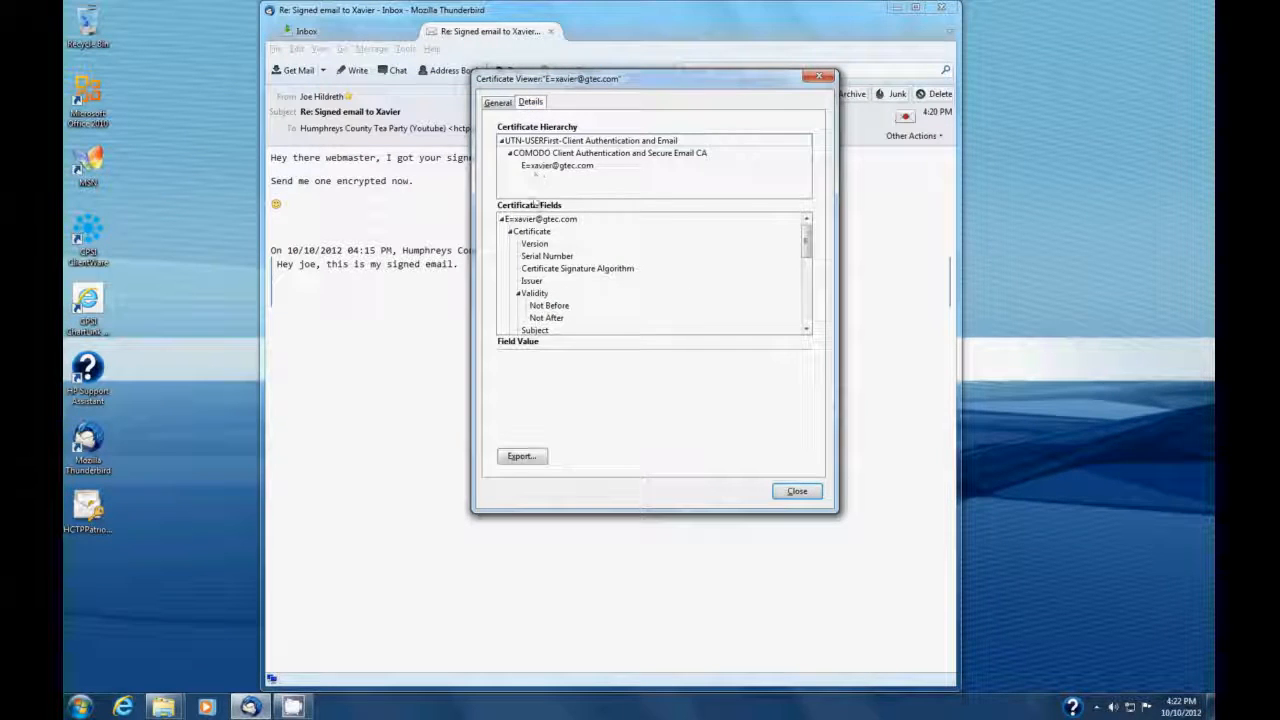
{"action": "left_click", "coordinate": [534, 244]}
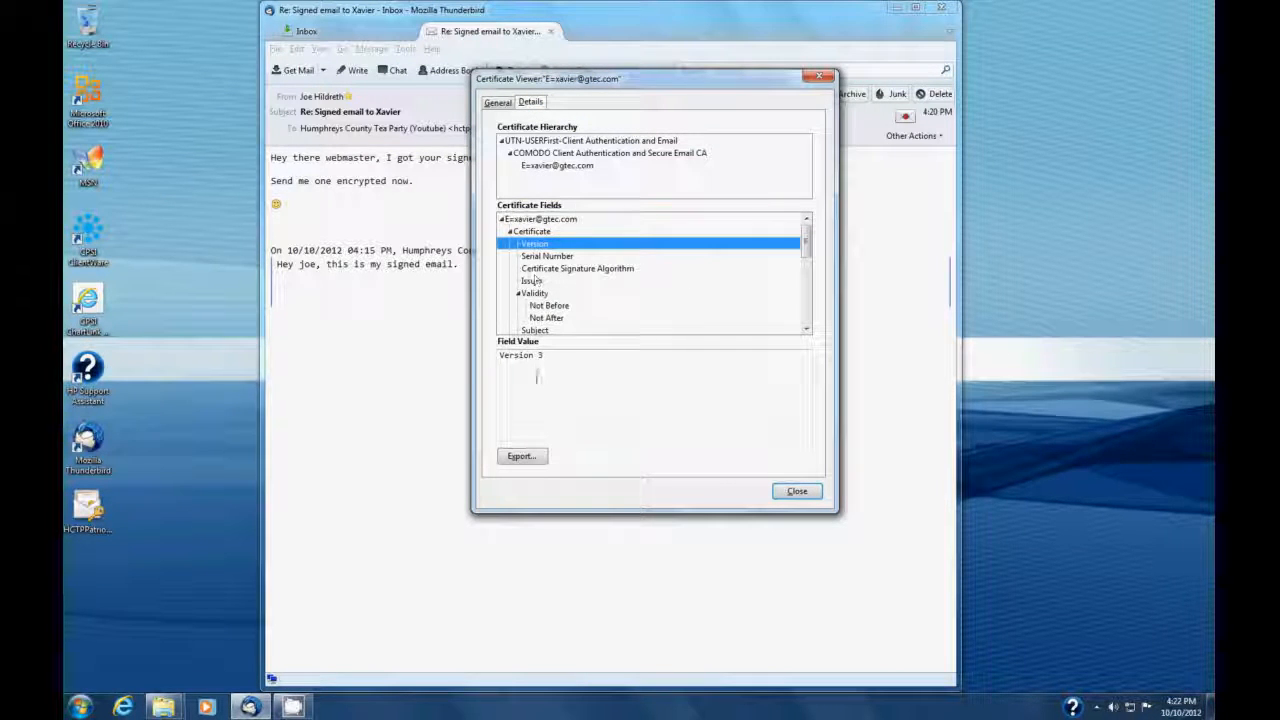
{"action": "left_click", "coordinate": [548, 304]}
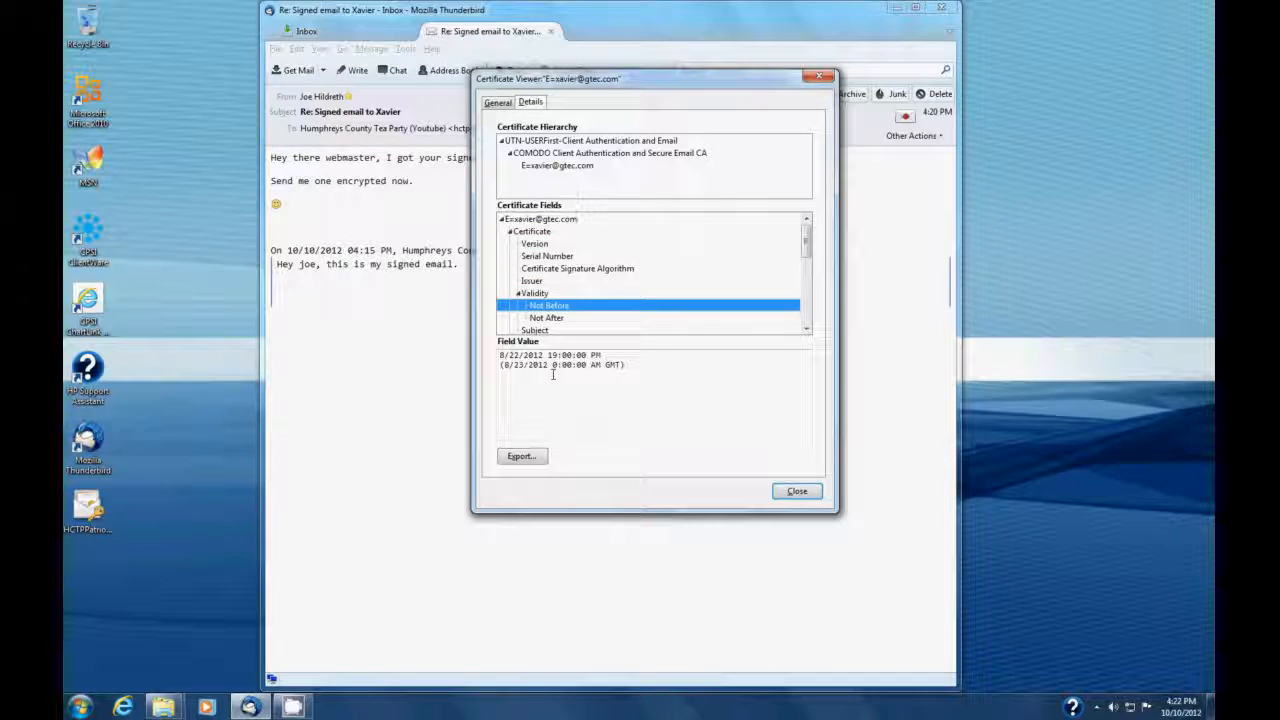
{"action": "left_click", "coordinate": [796, 492]}
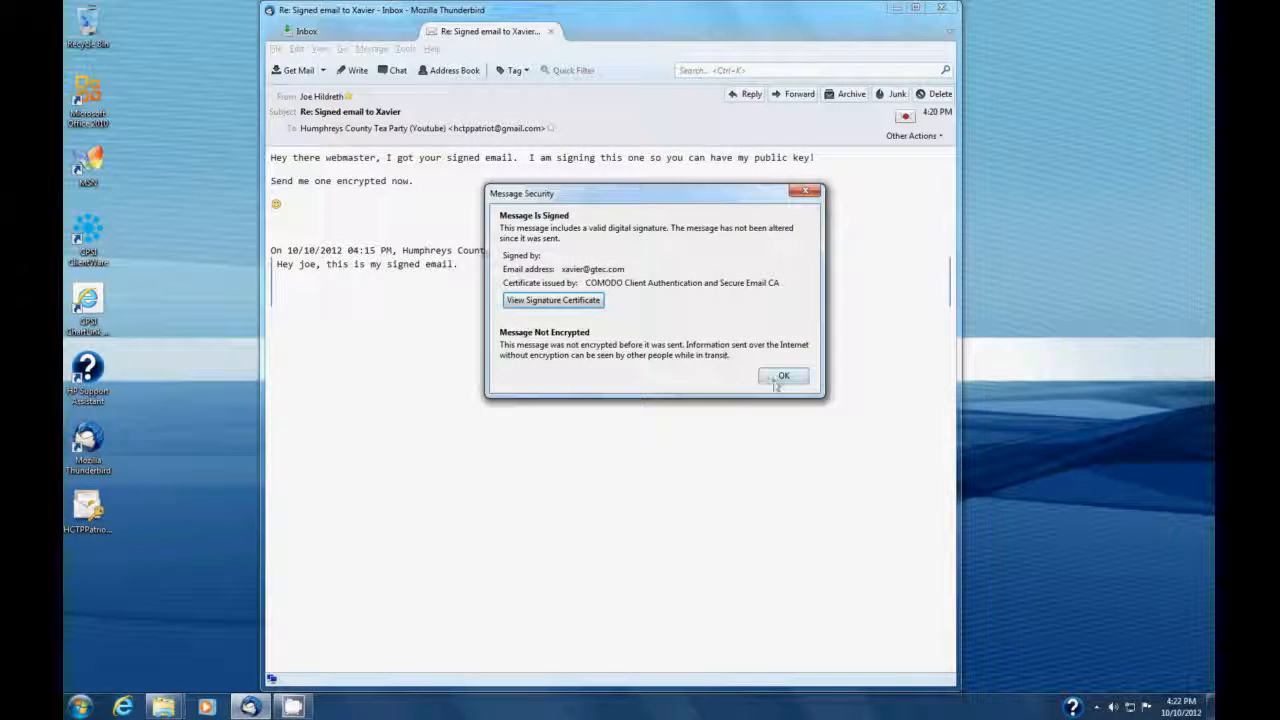
- Close the security summary and the message tab, returning to the Inbox preview
{"action": "left_click", "coordinate": [784, 376]}
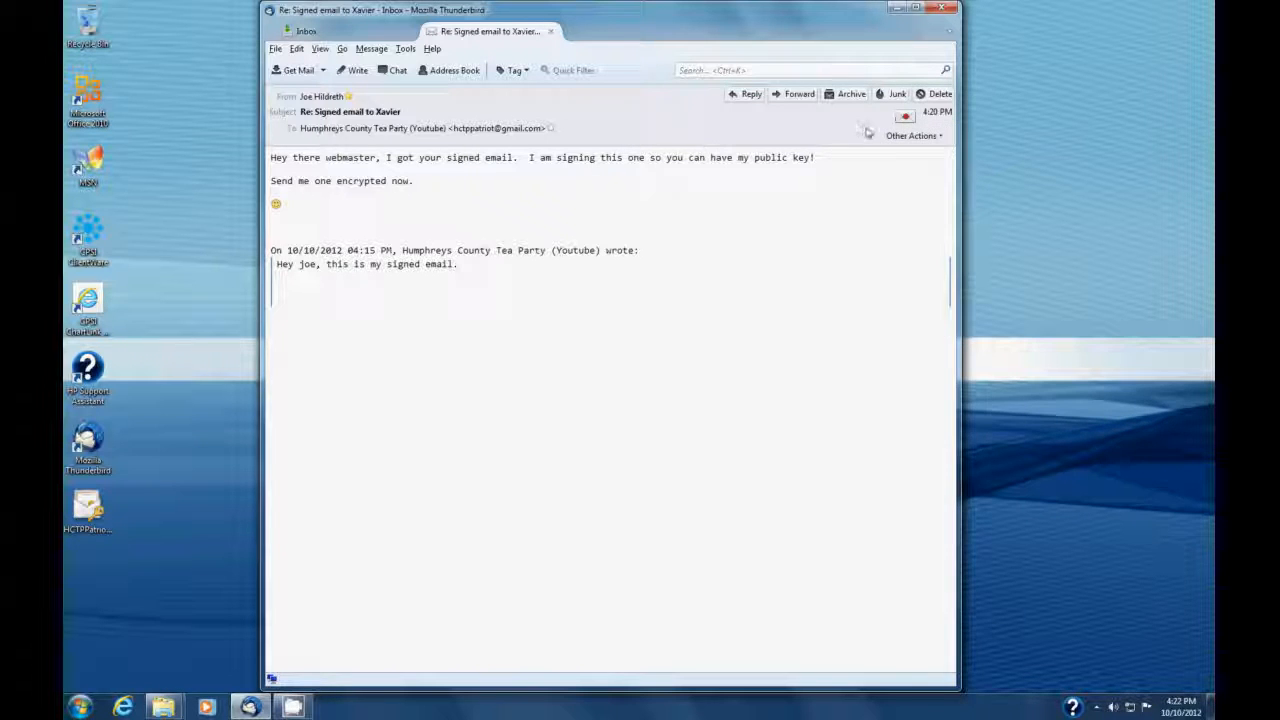
{"action": "mouse_move", "coordinate": [896, 124]}
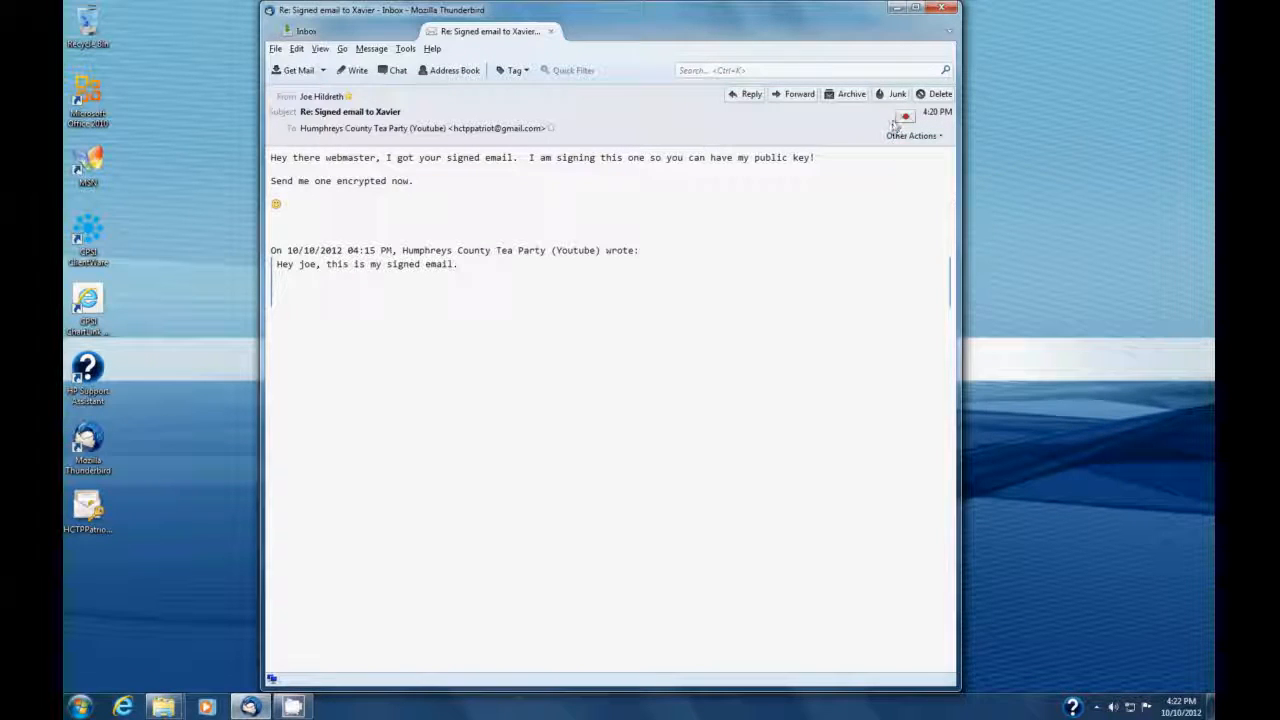
{"action": "mouse_move", "coordinate": [568, 324]}
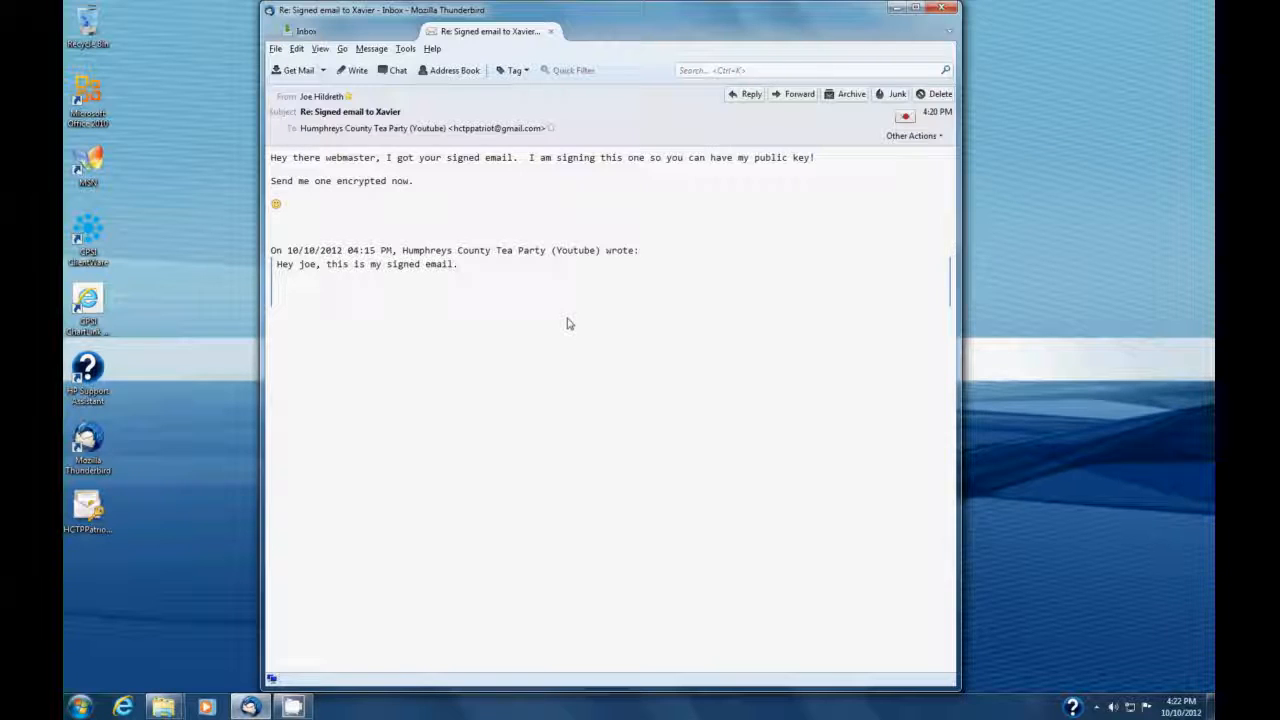
{"action": "mouse_move", "coordinate": [550, 252]}
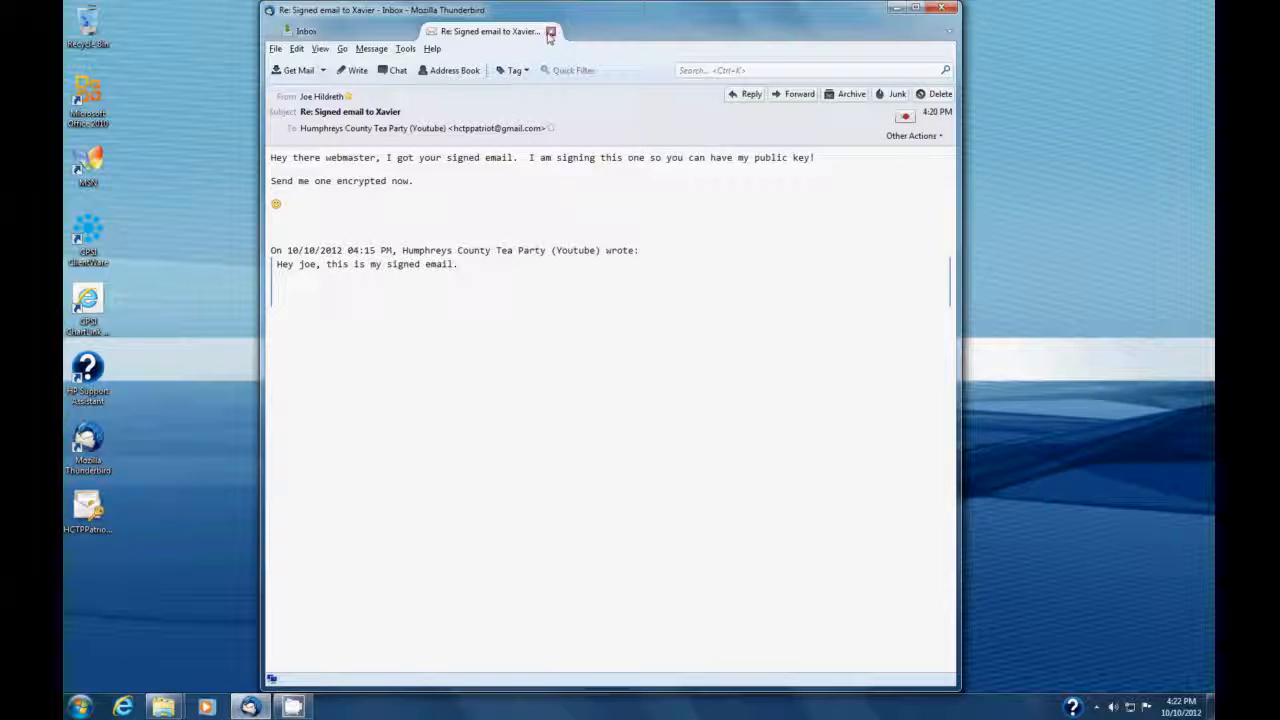
{"action": "left_click", "coordinate": [550, 32]}
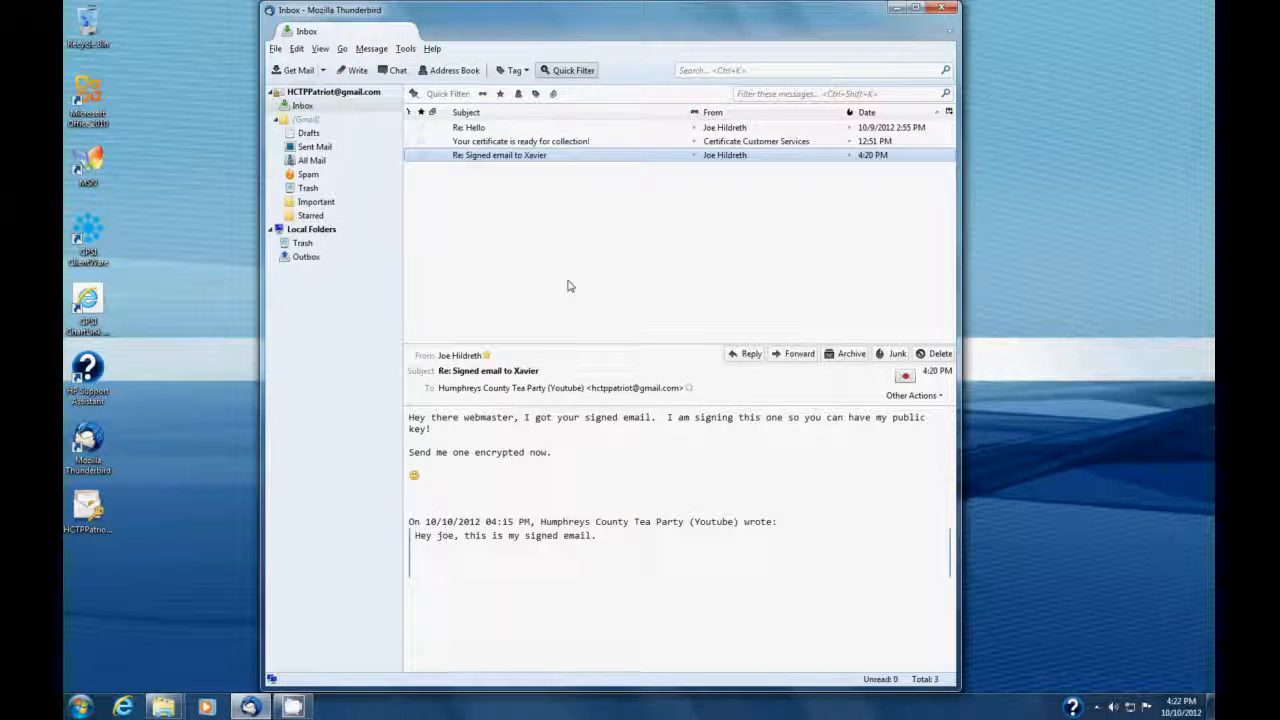
{"action": "mouse_move", "coordinate": [584, 256]}
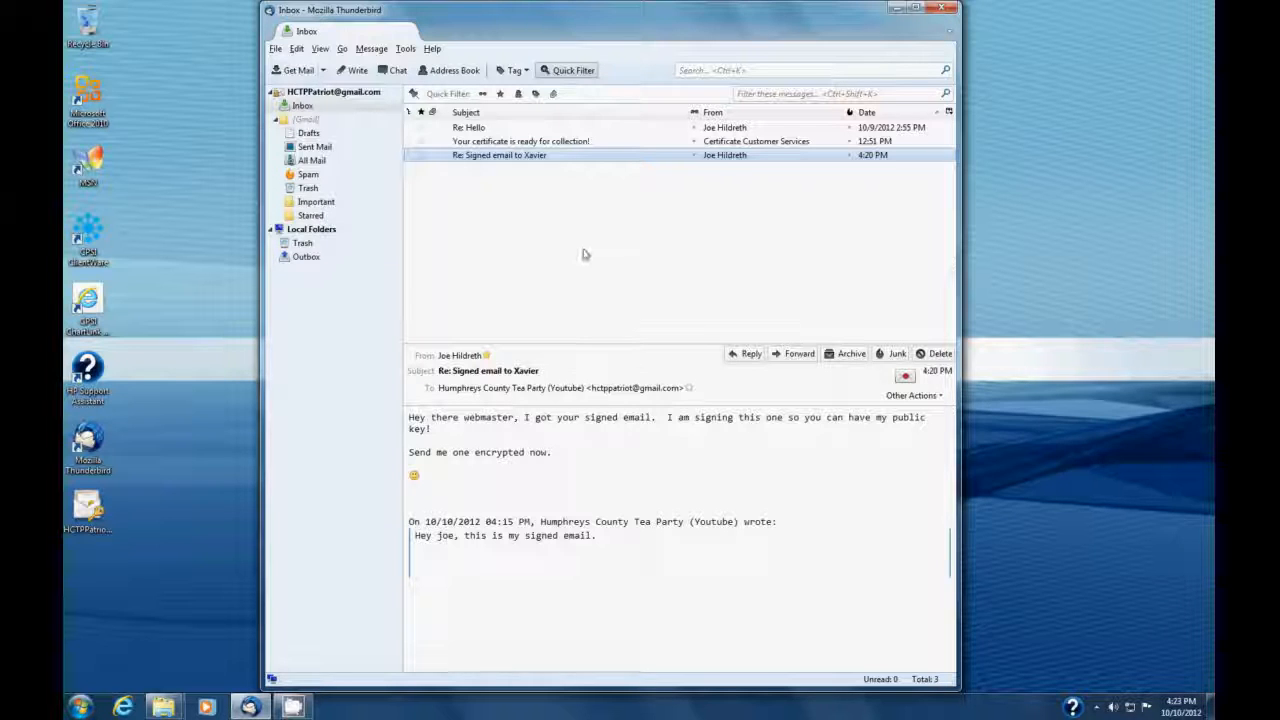
{"action": "mouse_move", "coordinate": [560, 248]}
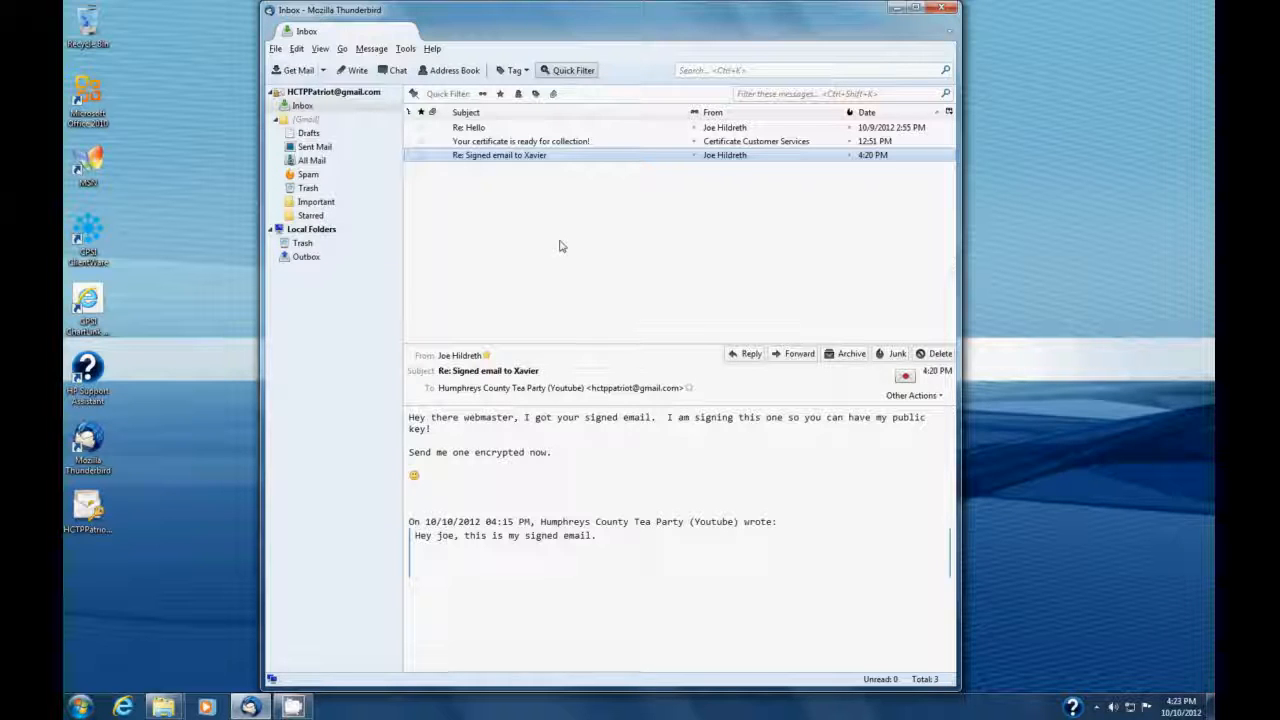
{"action": "left_click", "coordinate": [352, 70]}
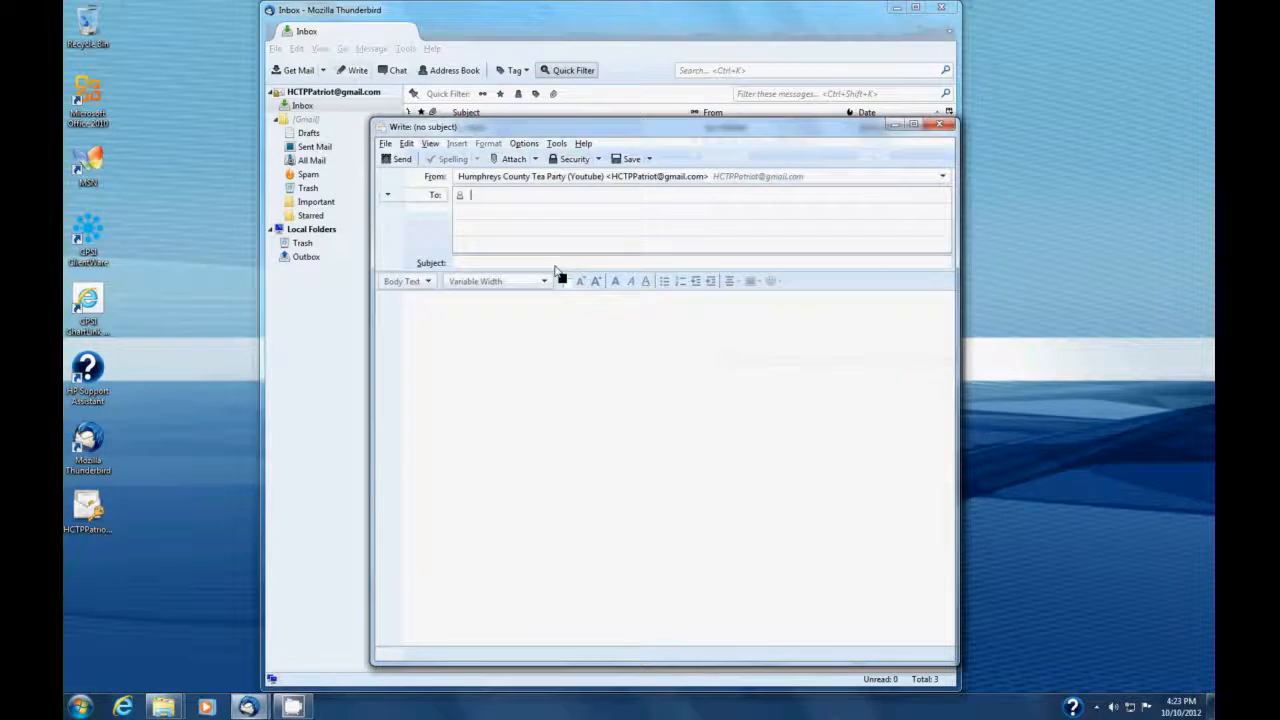
{"action": "type", "text": "H"}
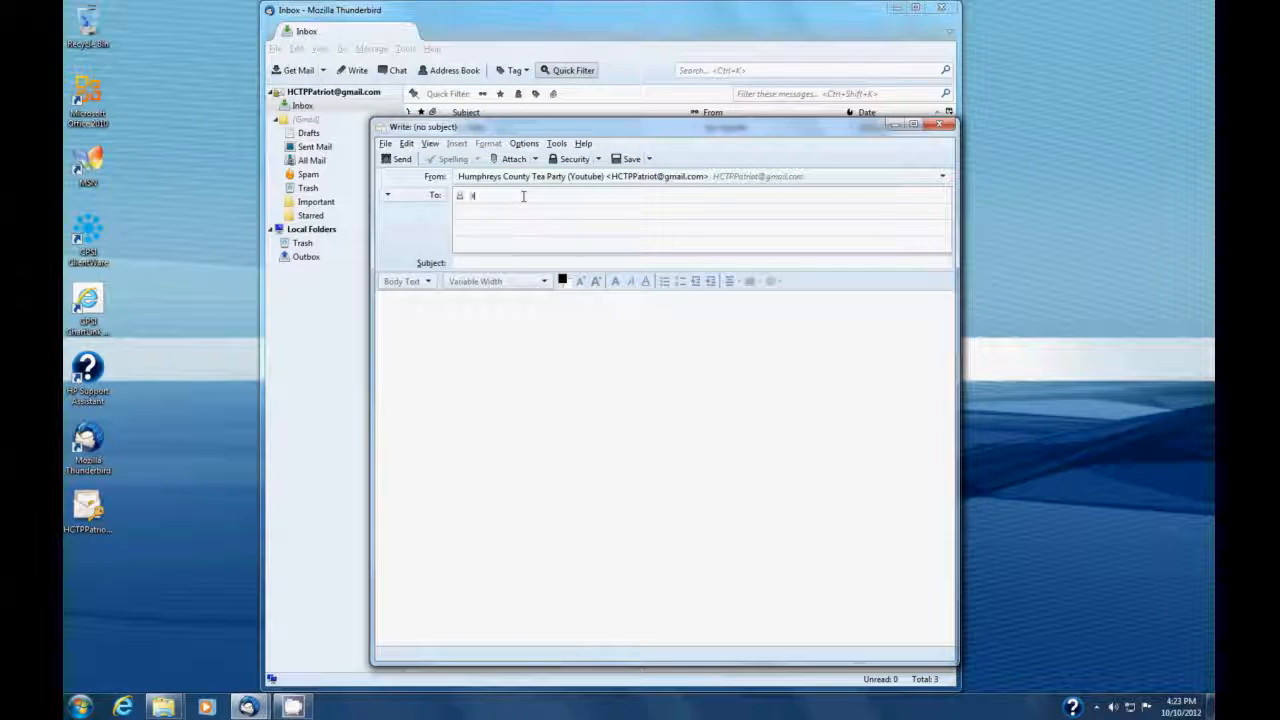
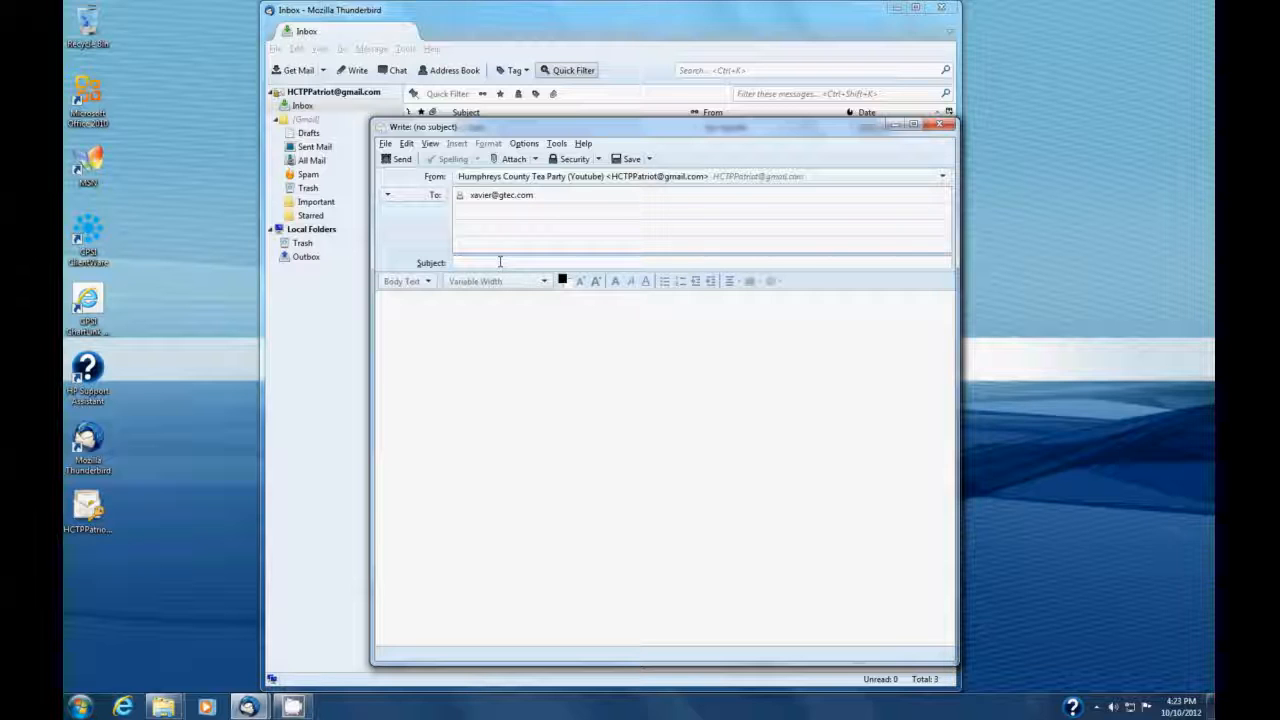
{"action": "type", "text": "Encrypted email"}
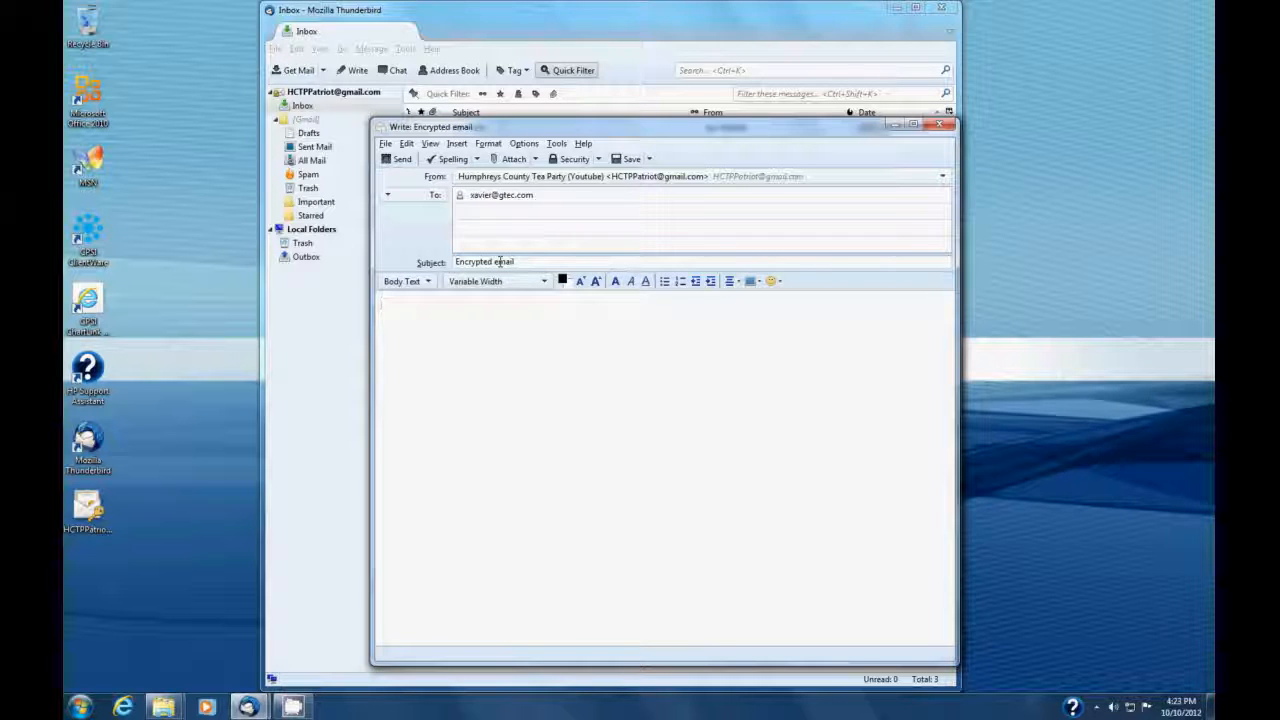
- Write the body "This email is super secret. Don't share with anyone!!!!" signed Webmaster
{"action": "type", "text": "This email"}
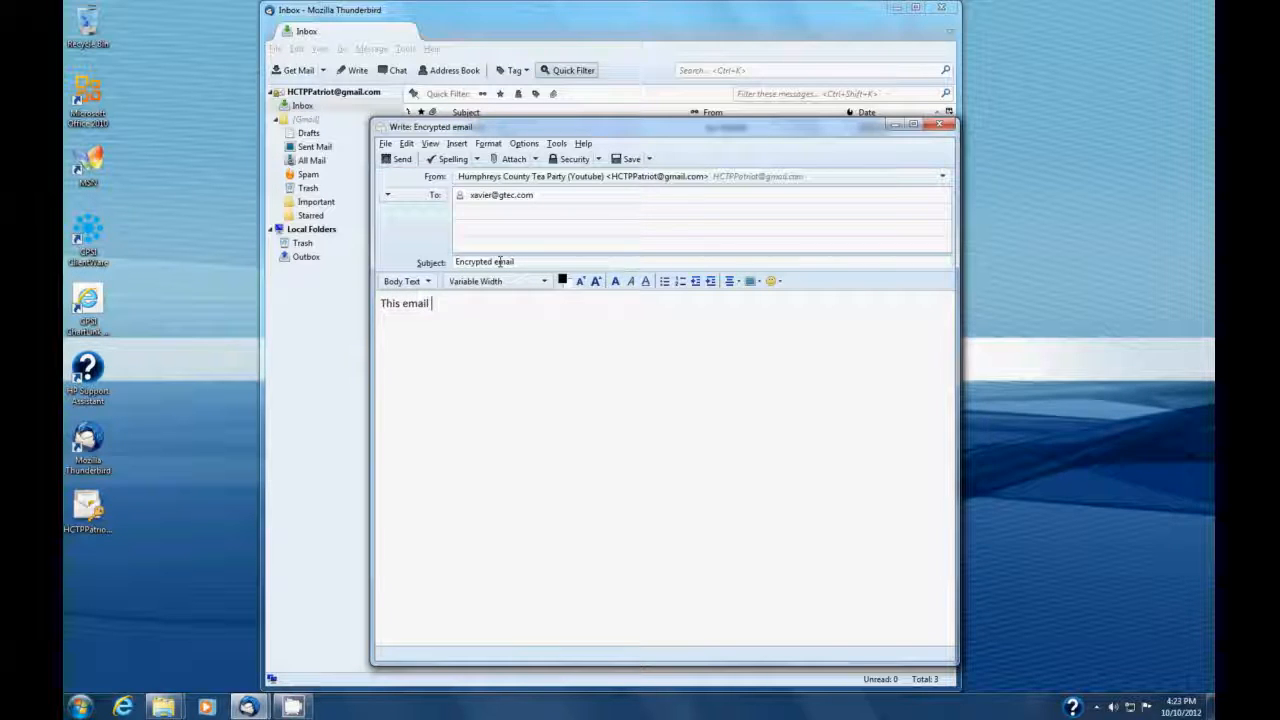
{"action": "type", "text": "is super"}
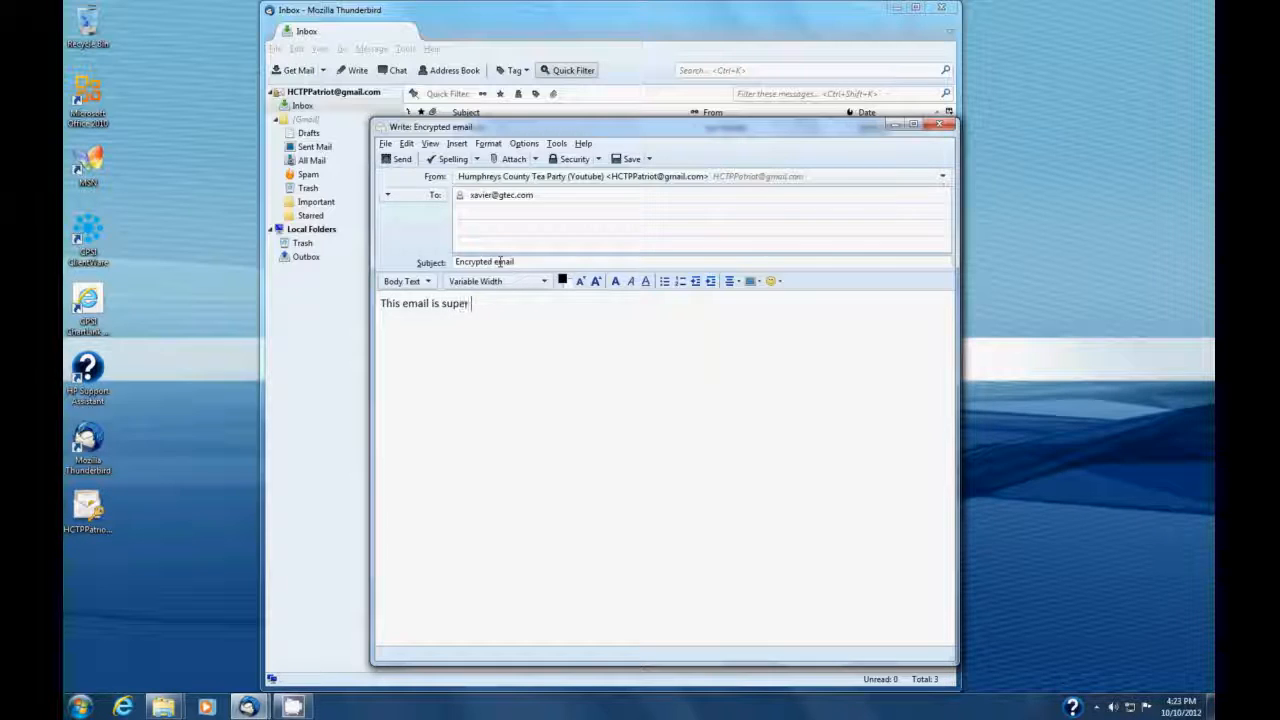
{"action": "type", "text": "secret."}
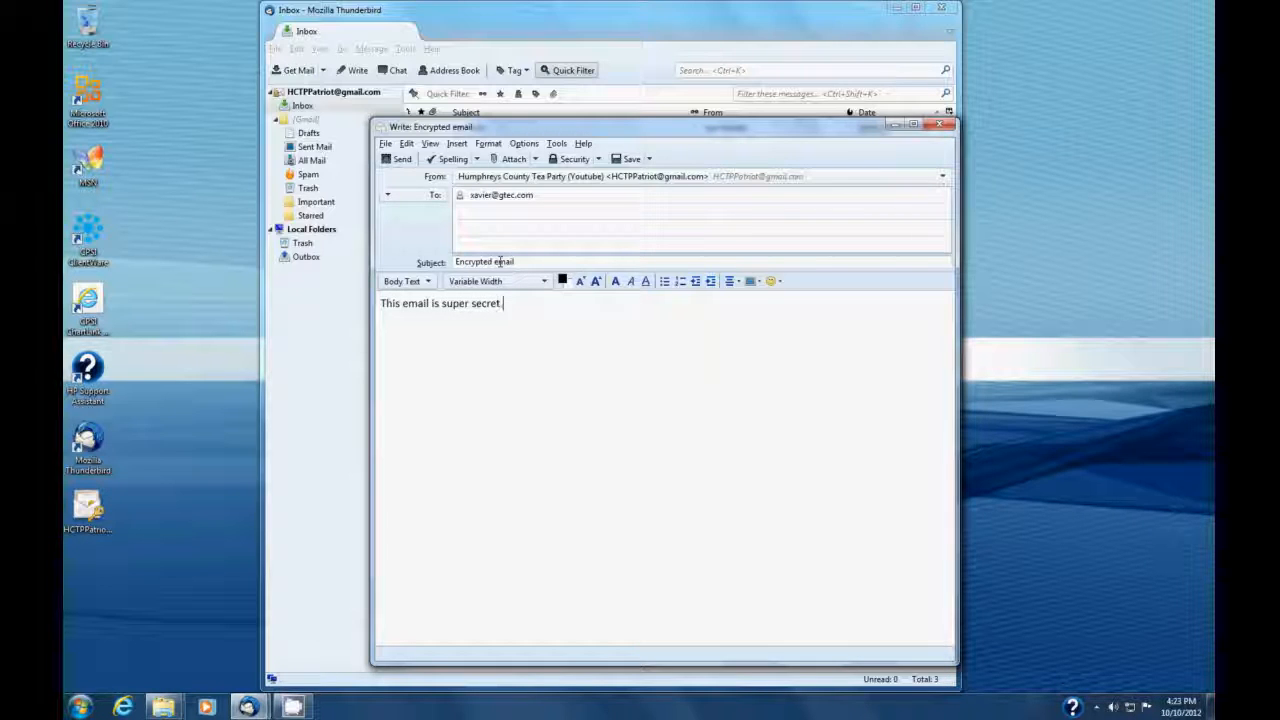
{"action": "type", "text": "Don't share with any"}
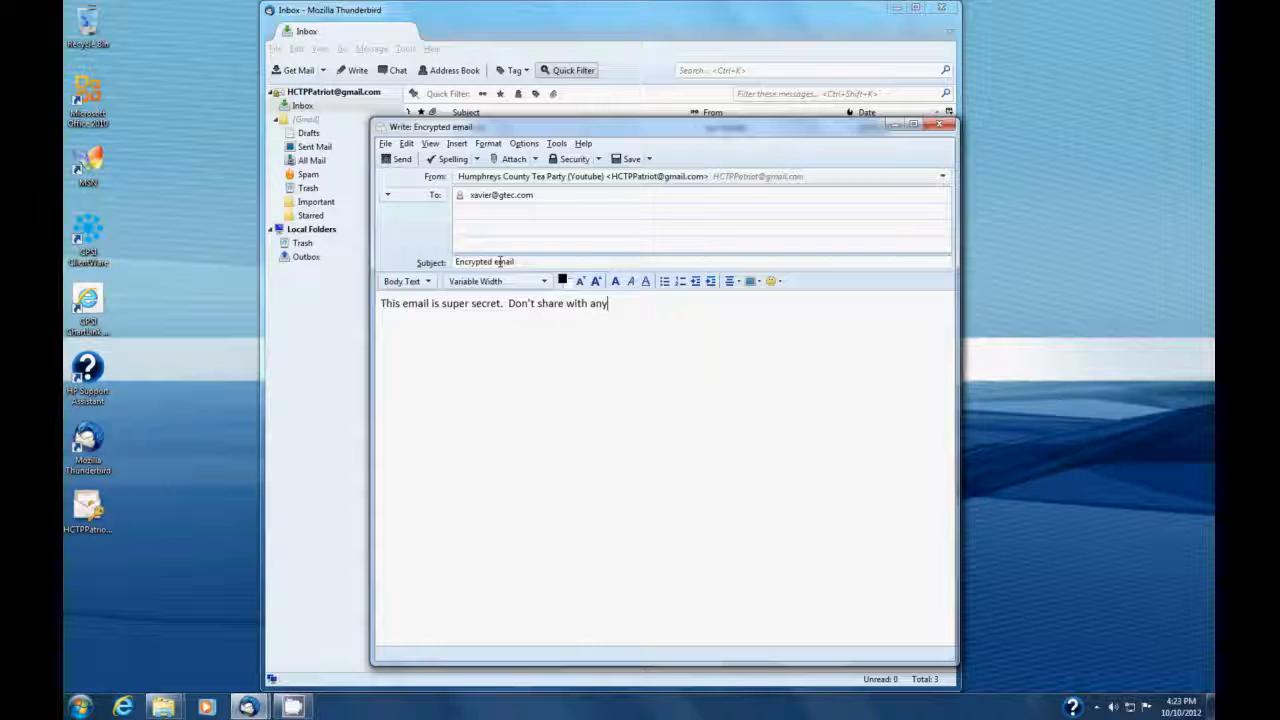
{"action": "type", "text": "one!!!!"}
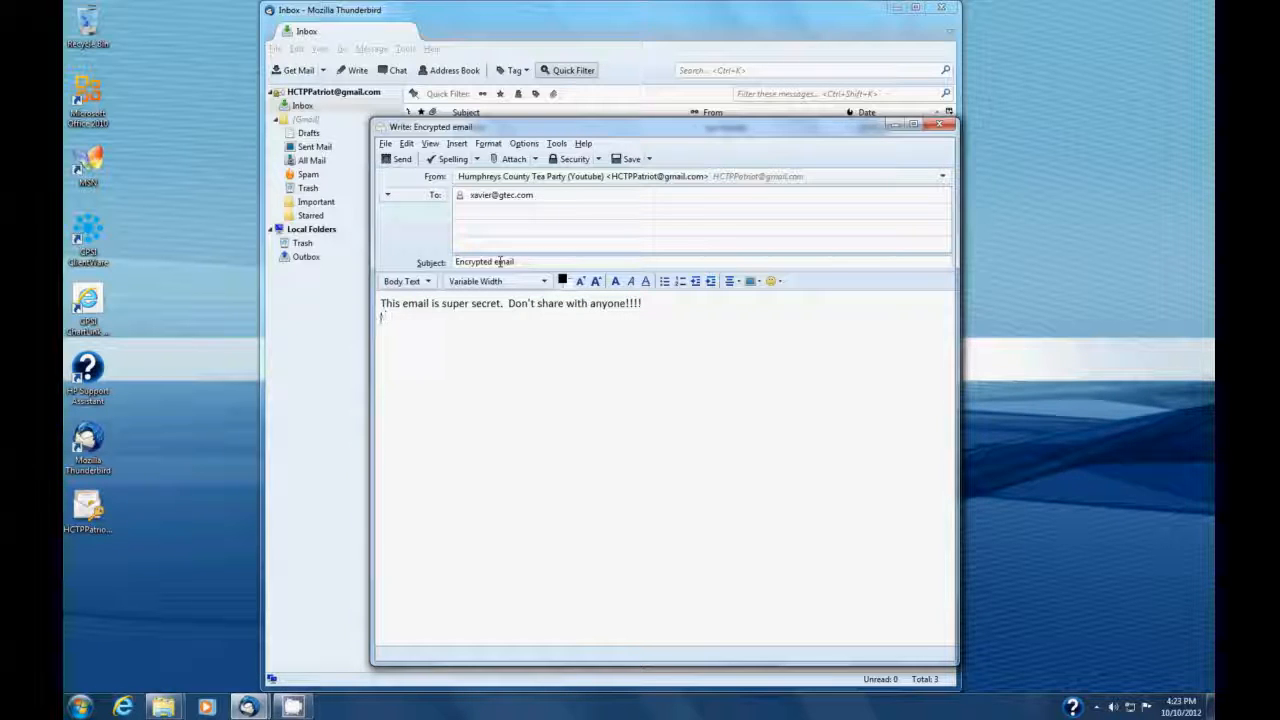
{"action": "type", "text": "Wr"}
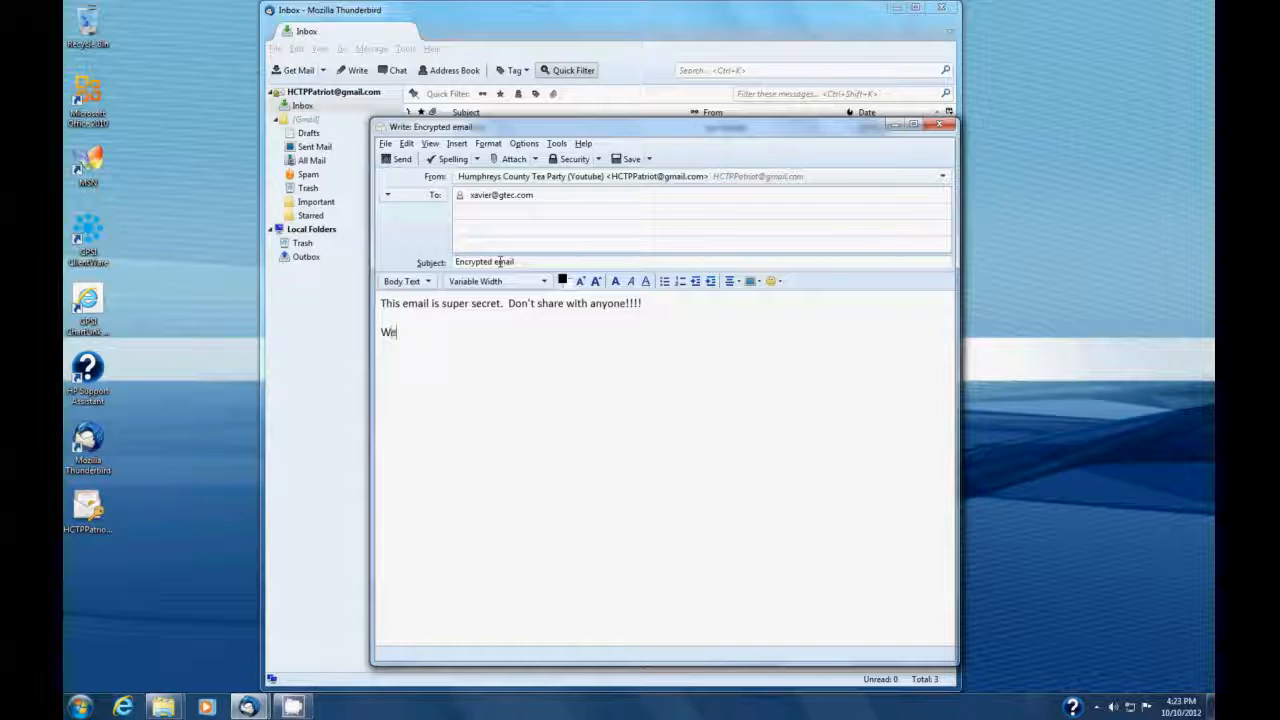
{"action": "type", "text": "ebmaster."}
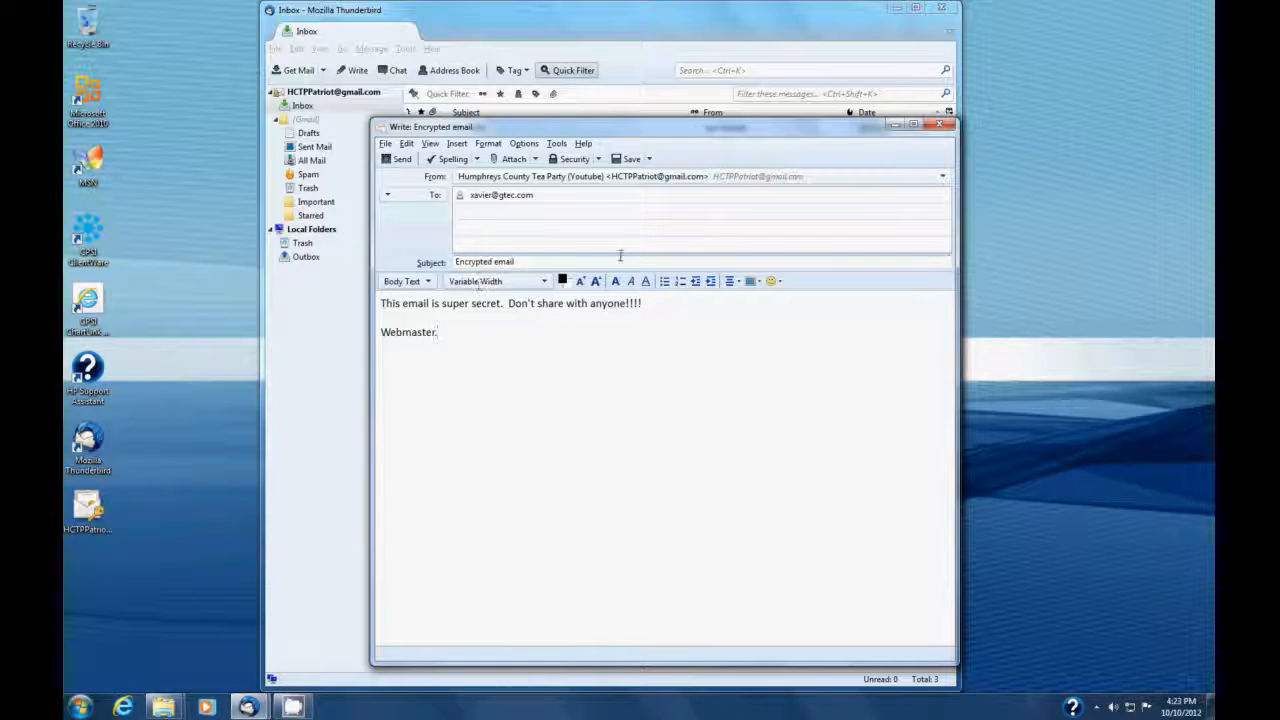
- Enable Encrypt This Message and Digitally Sign This Message for the draft
{"action": "left_click", "coordinate": [572, 160]}
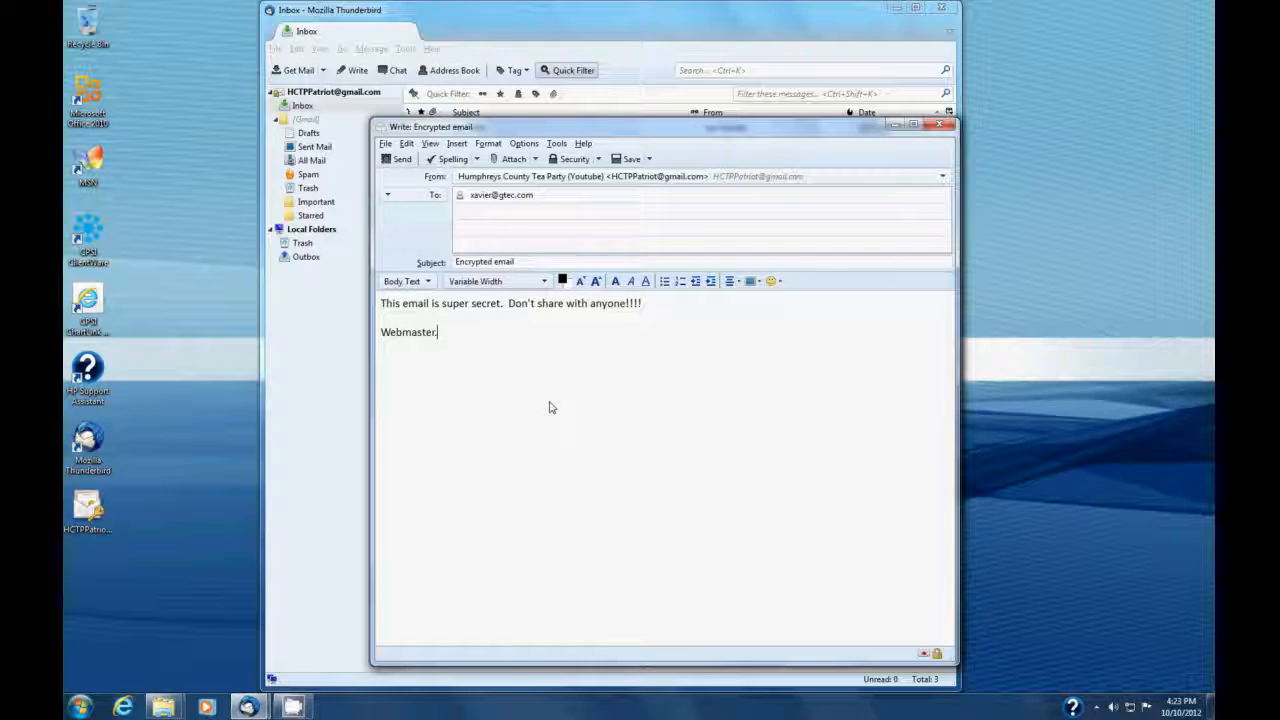
{"action": "mouse_move", "coordinate": [562, 424]}
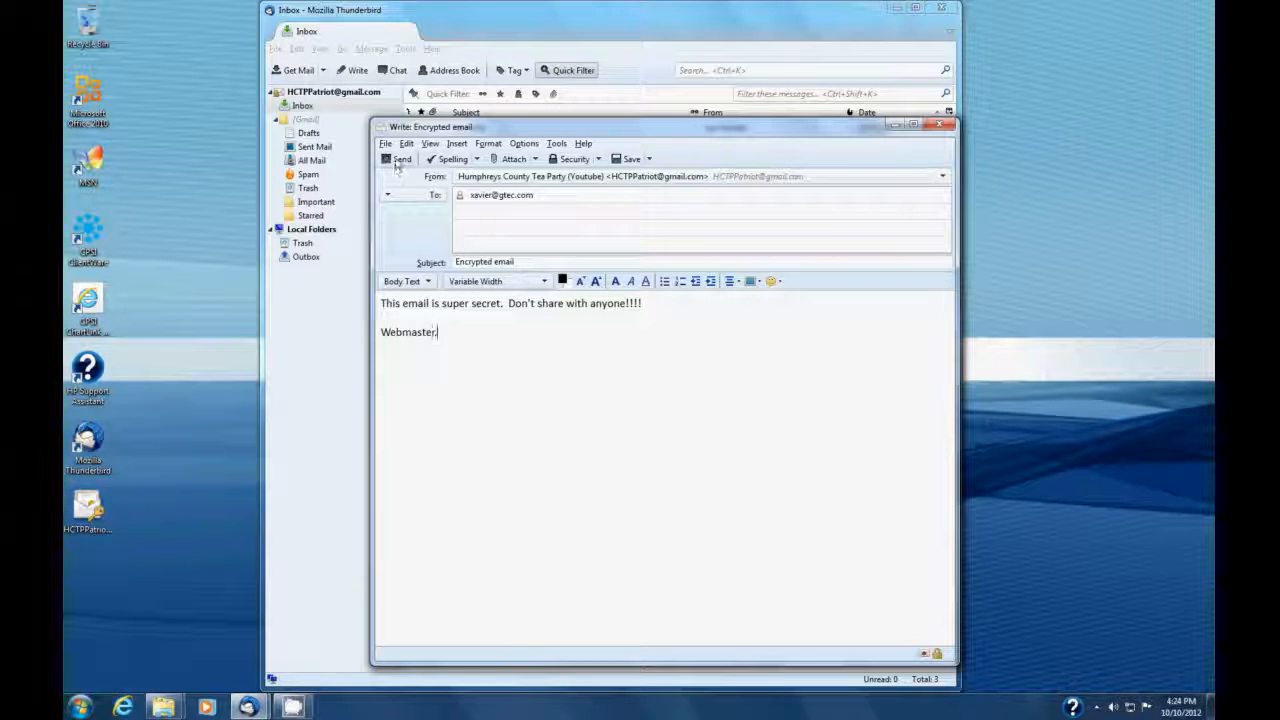
{"action": "left_click", "coordinate": [400, 160]}
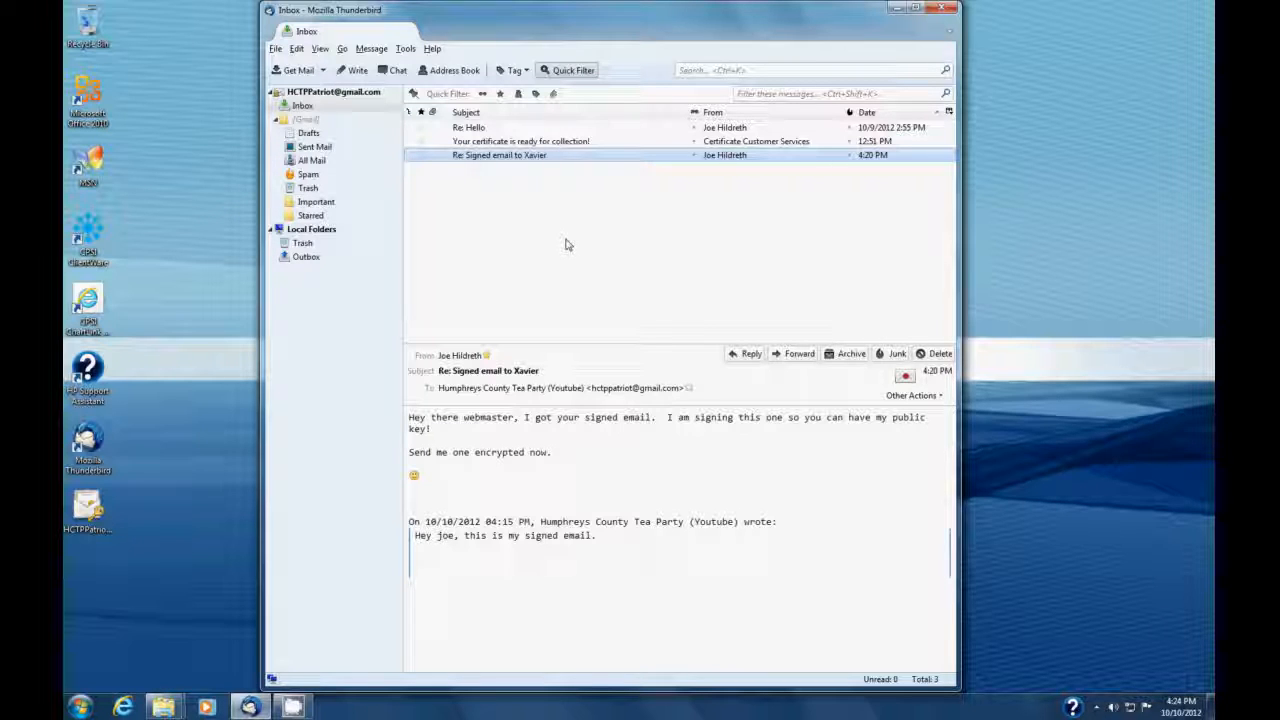
{"action": "mouse_move", "coordinate": [536, 256]}
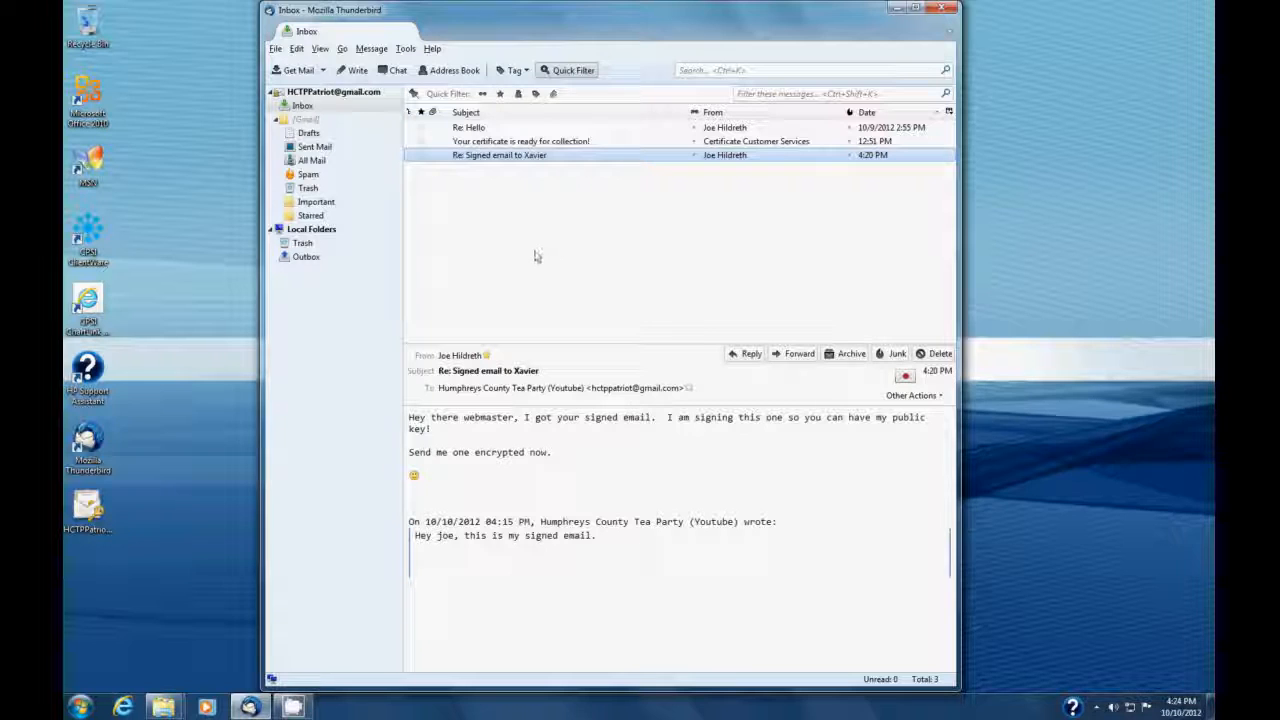
{"action": "mouse_move", "coordinate": [652, 246]}
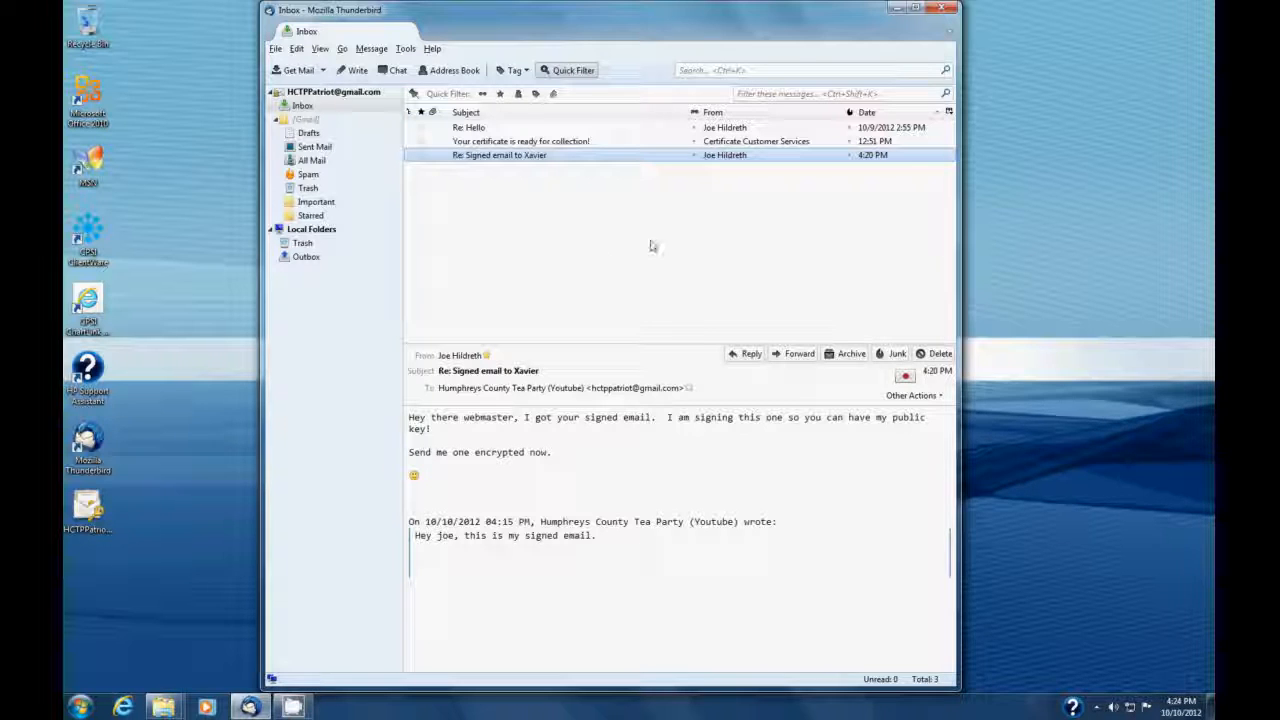
{"action": "mouse_move", "coordinate": [614, 268]}
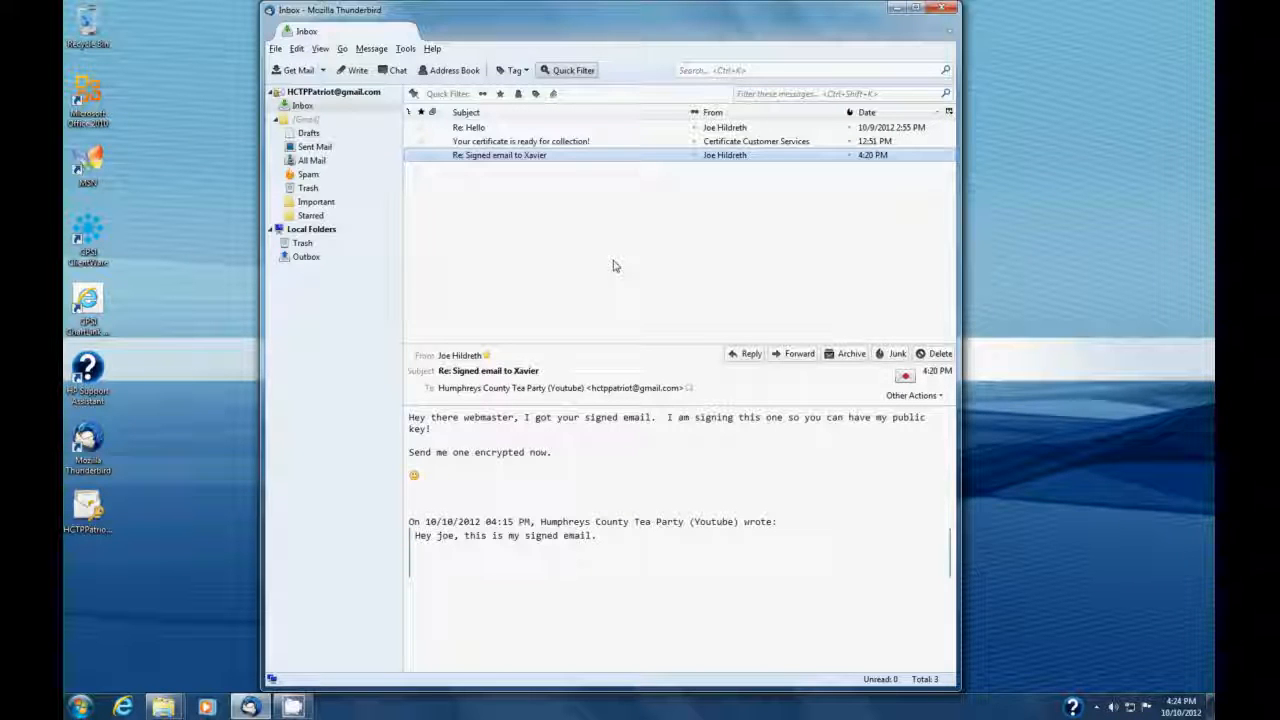
{"action": "mouse_move", "coordinate": [632, 360]}
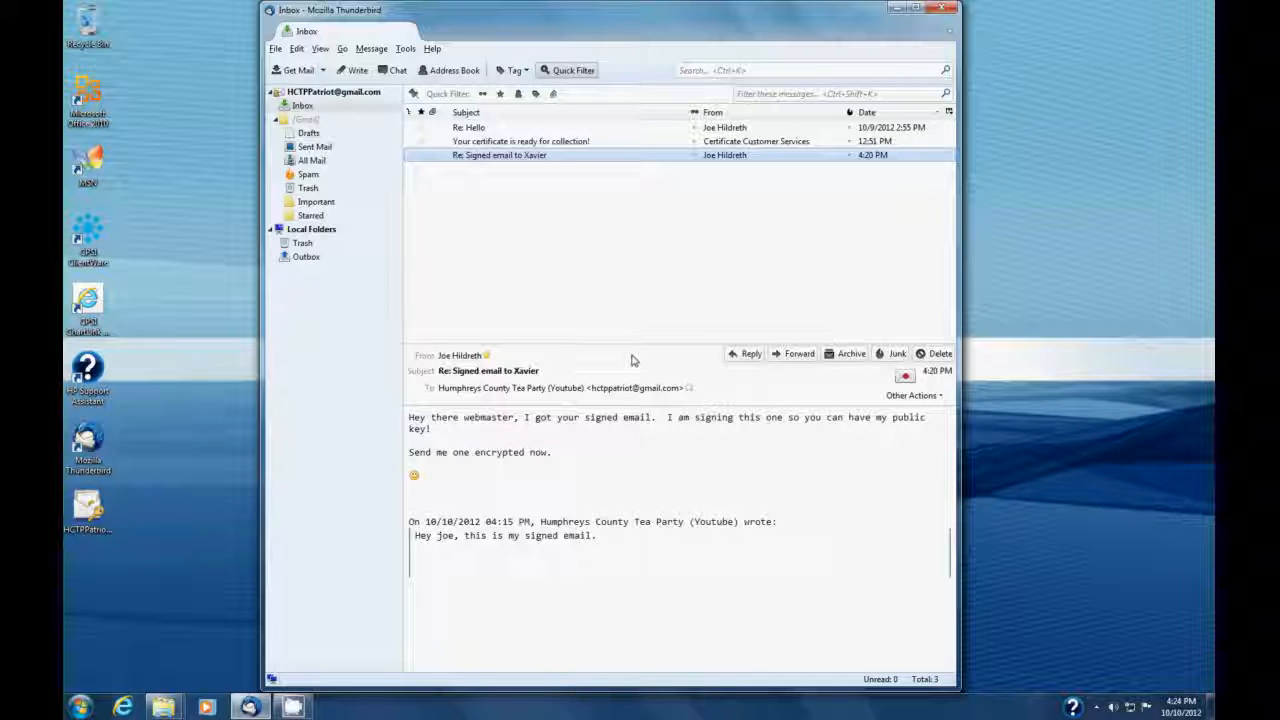
{"action": "mouse_move", "coordinate": [644, 612]}
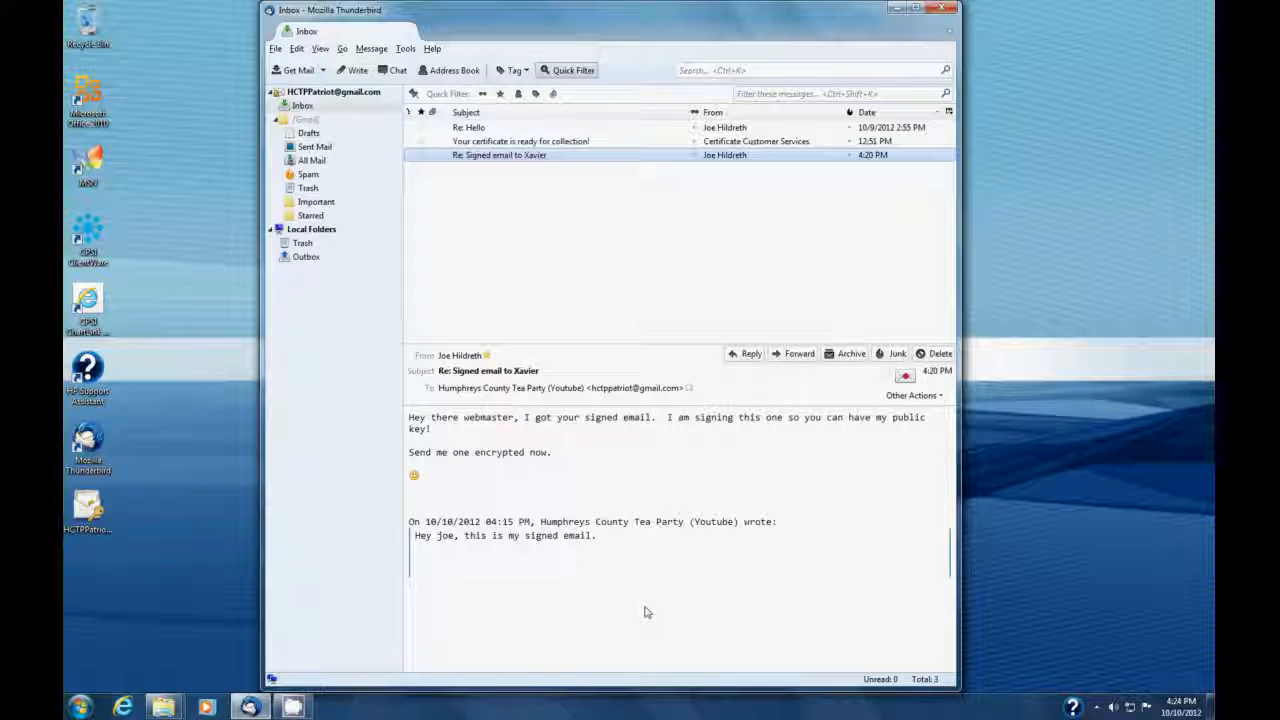